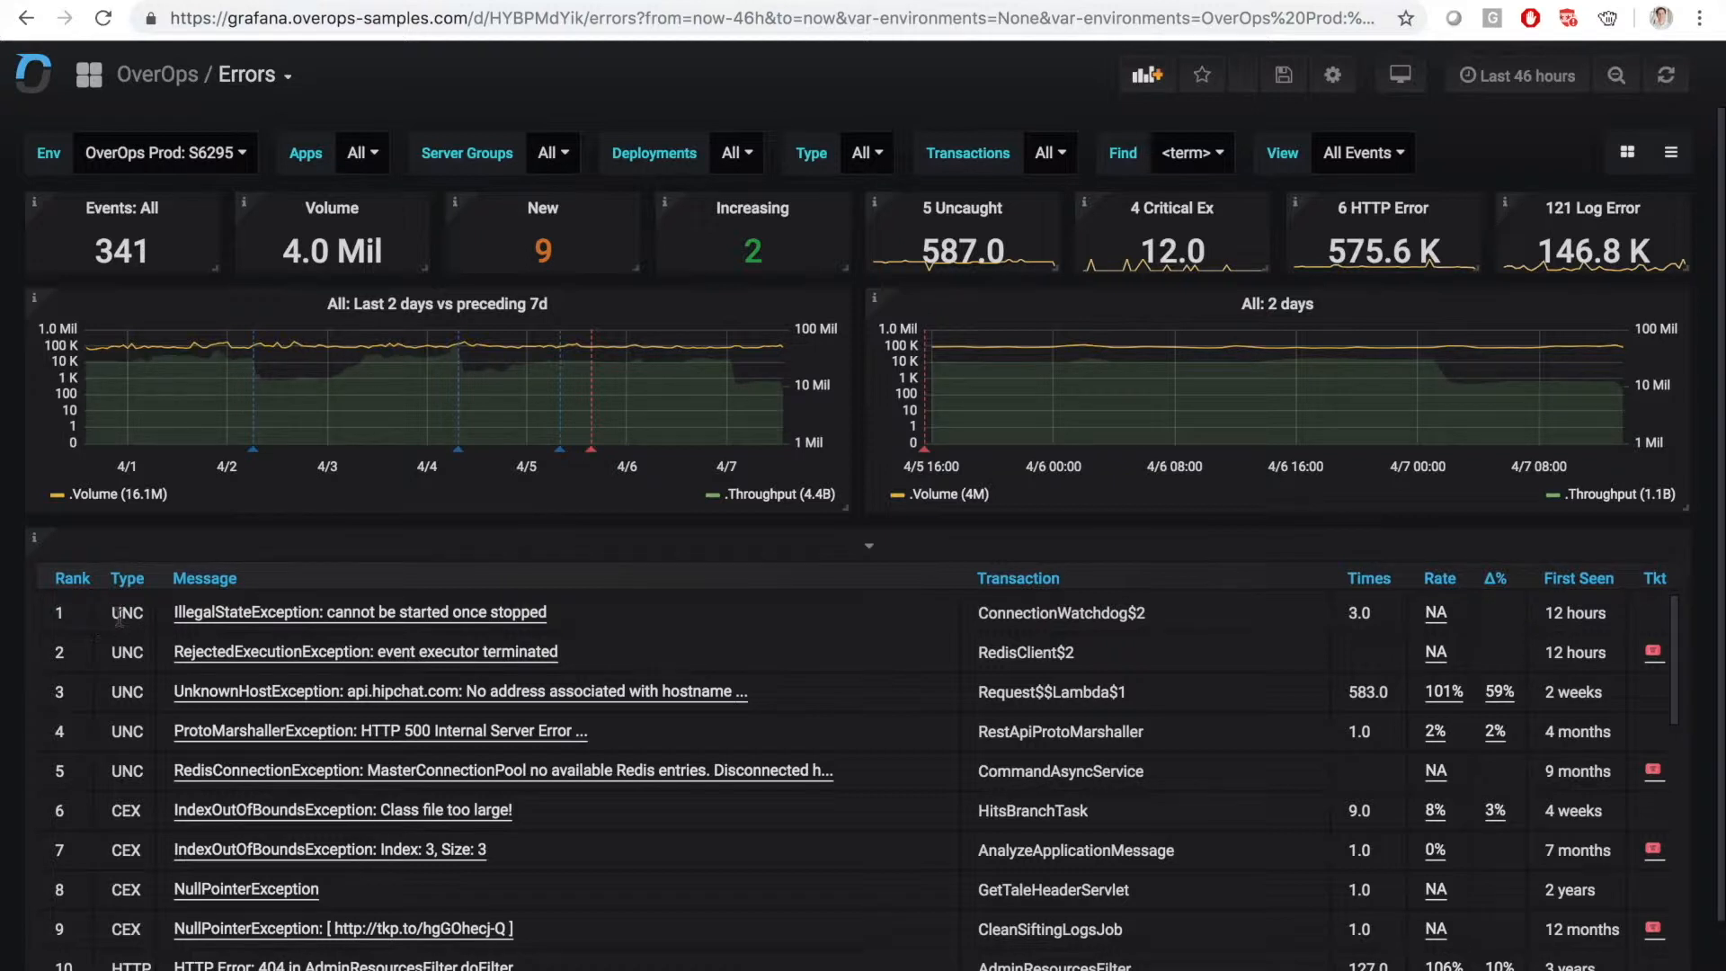
mouse_move(115, 686)
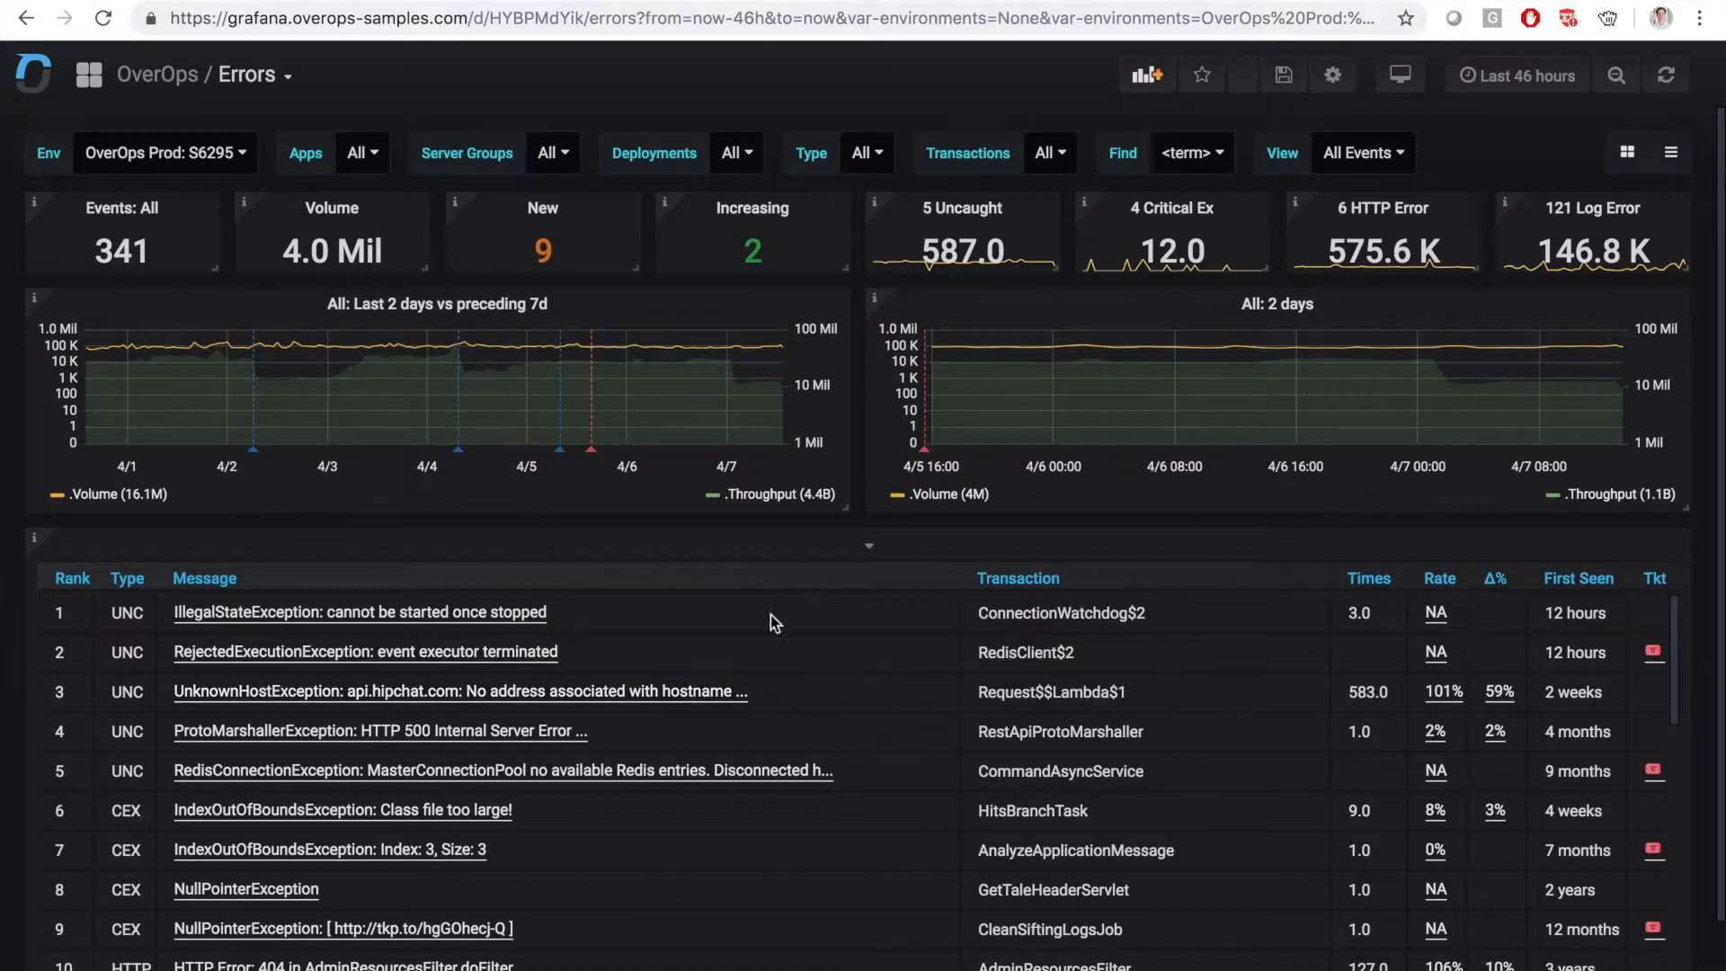
mouse_move(1402, 626)
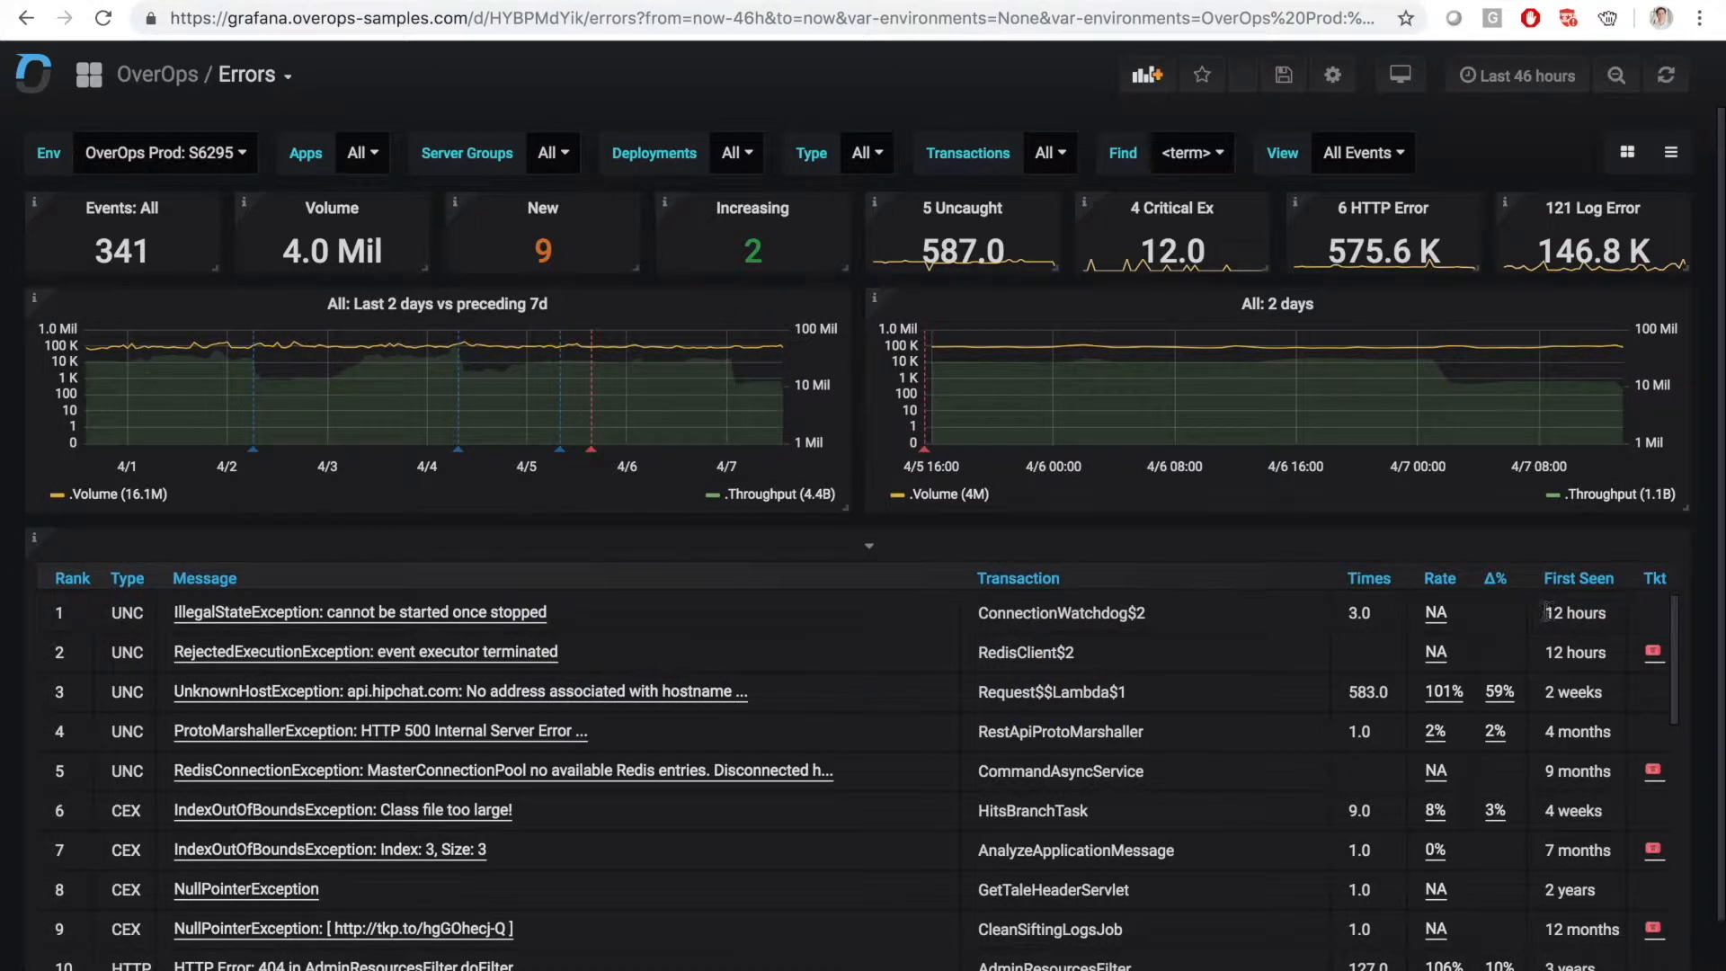
mouse_move(1499, 629)
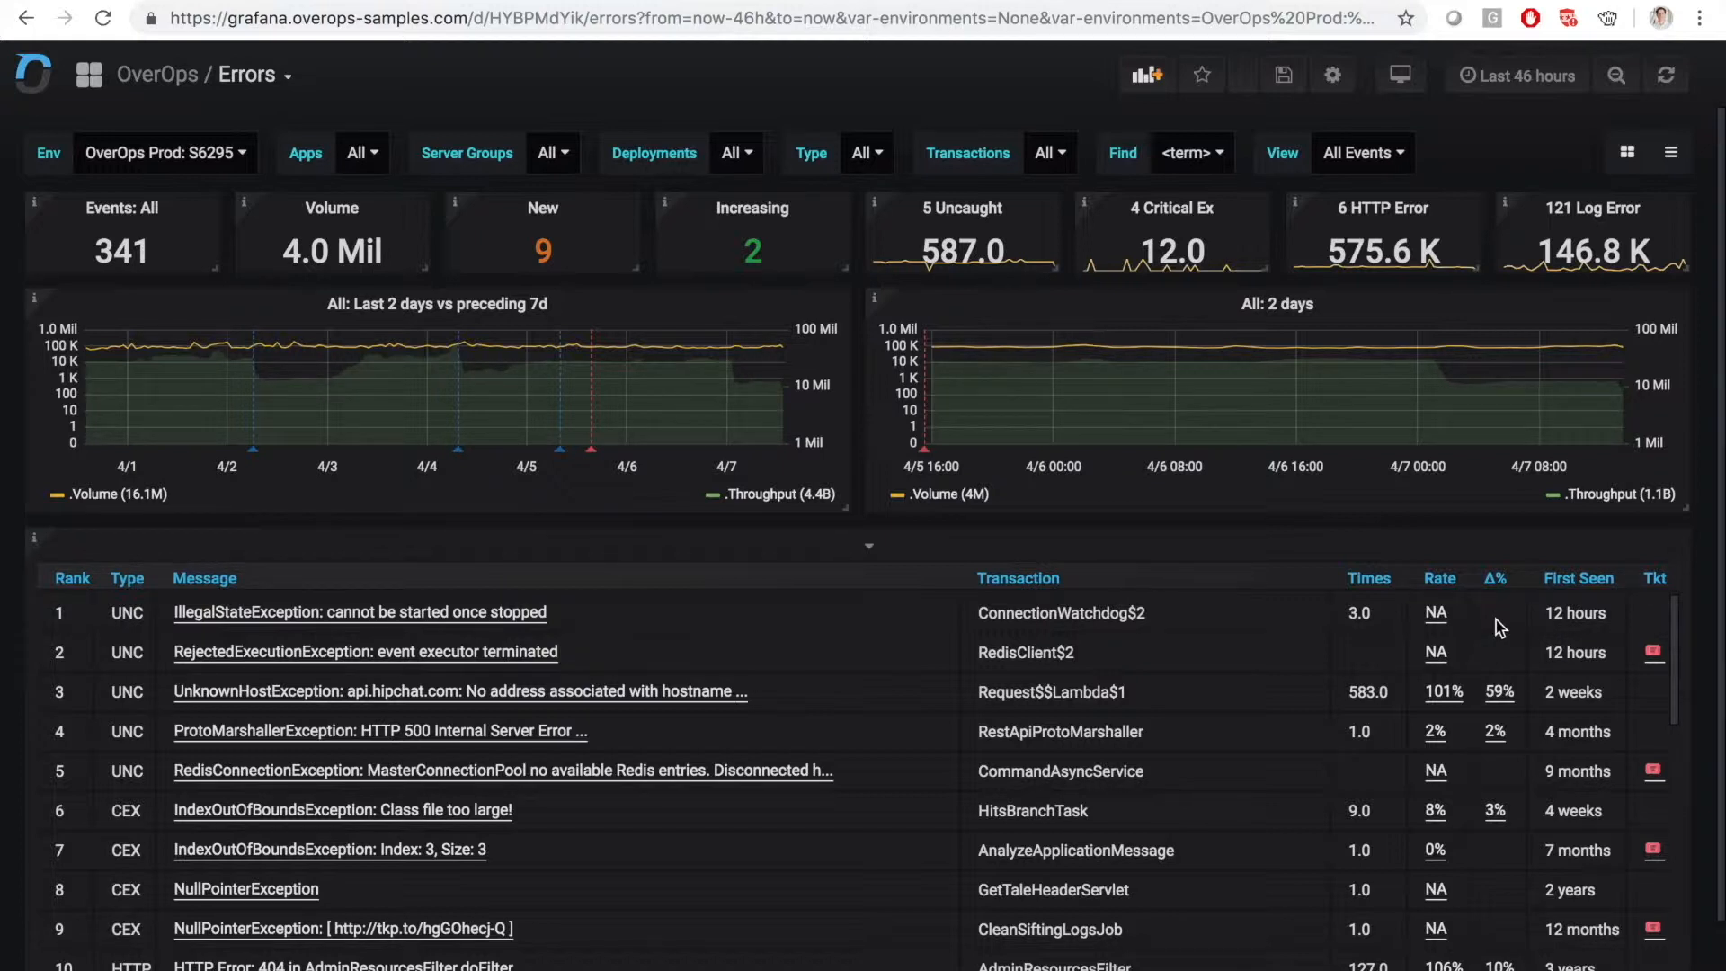
mouse_move(629, 613)
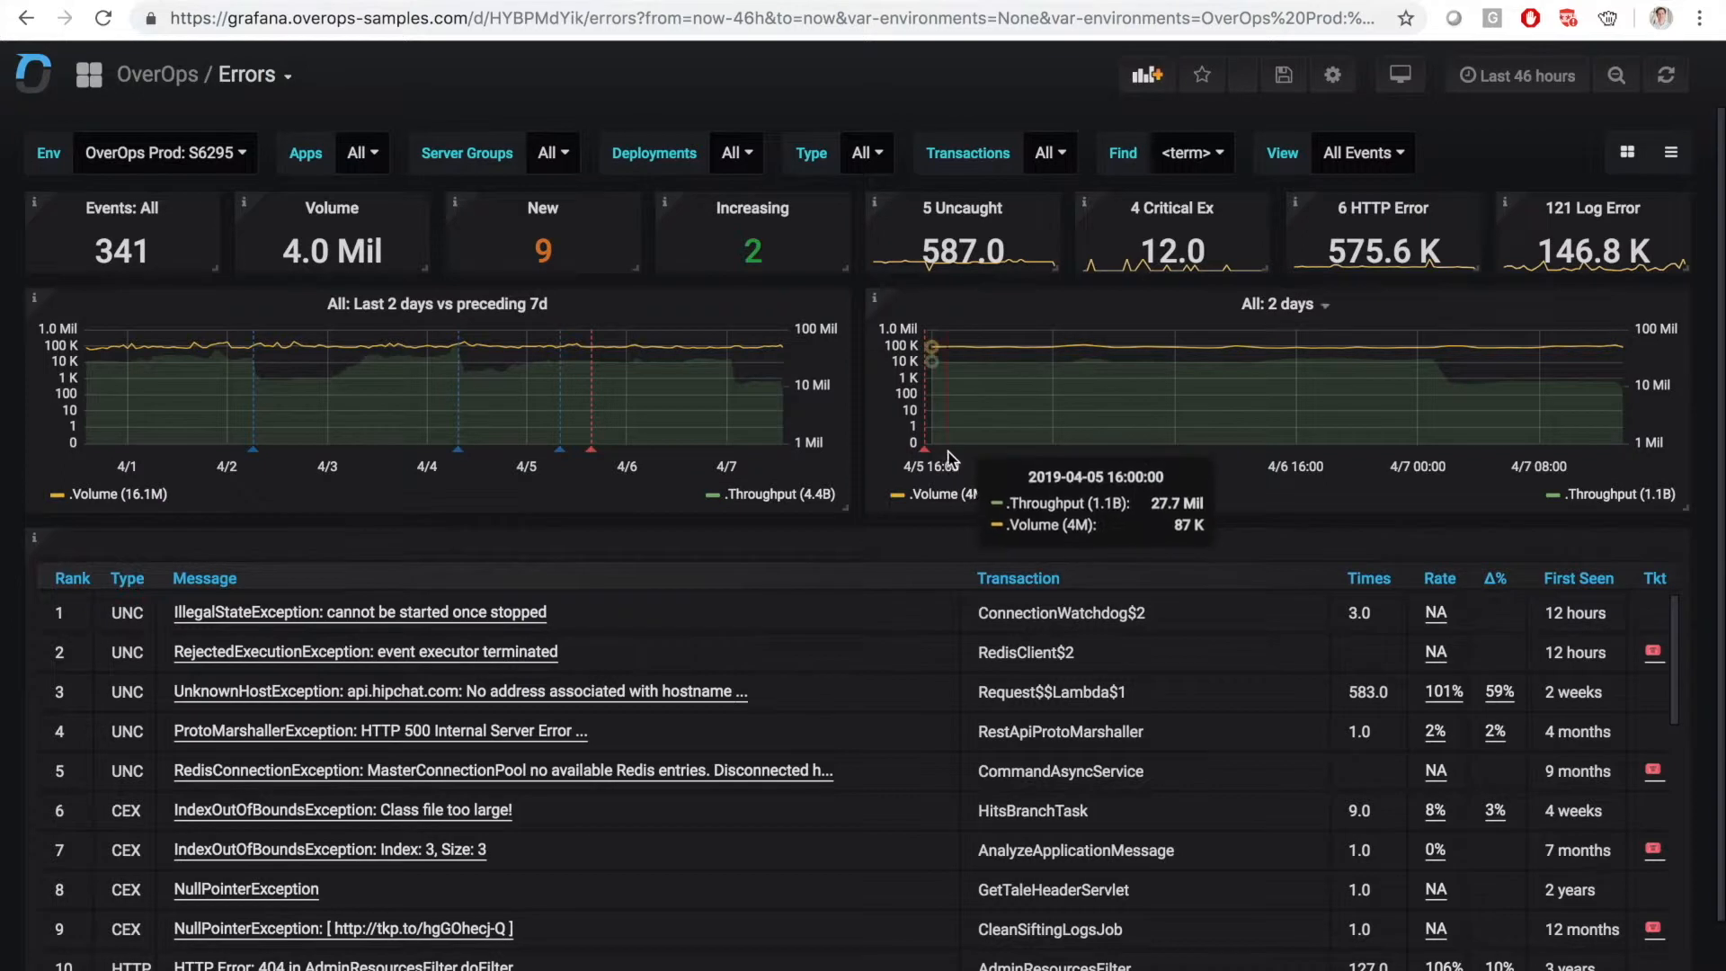
mouse_move(1037, 421)
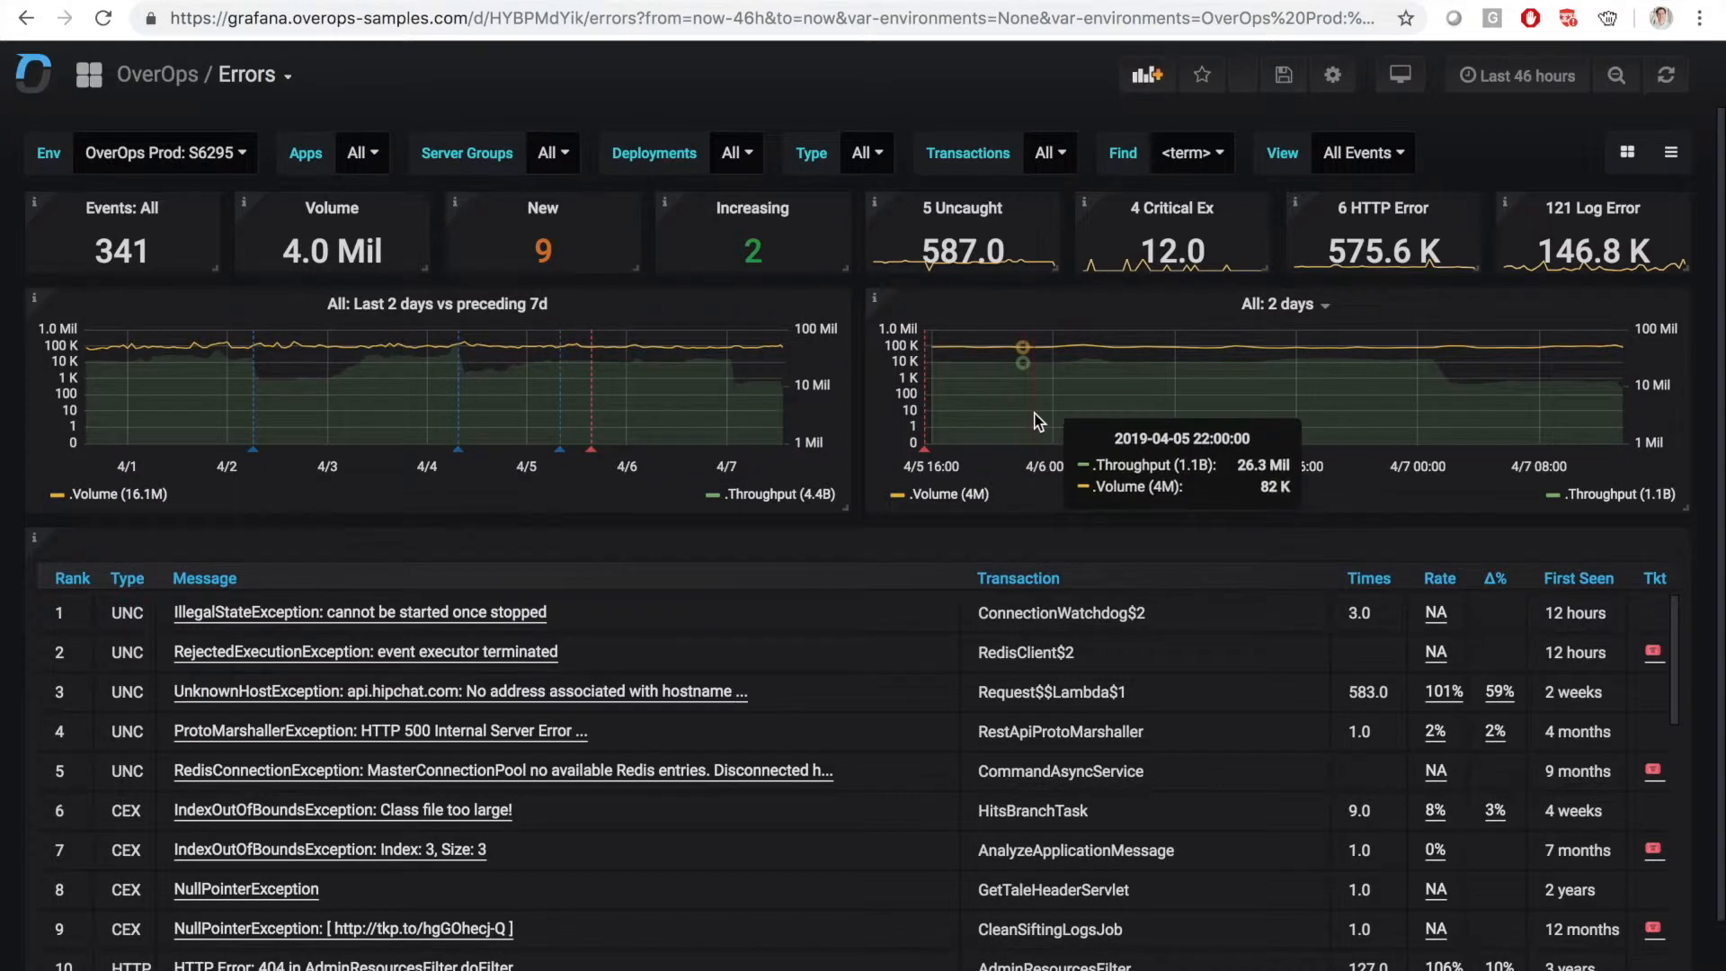
mouse_move(1050, 356)
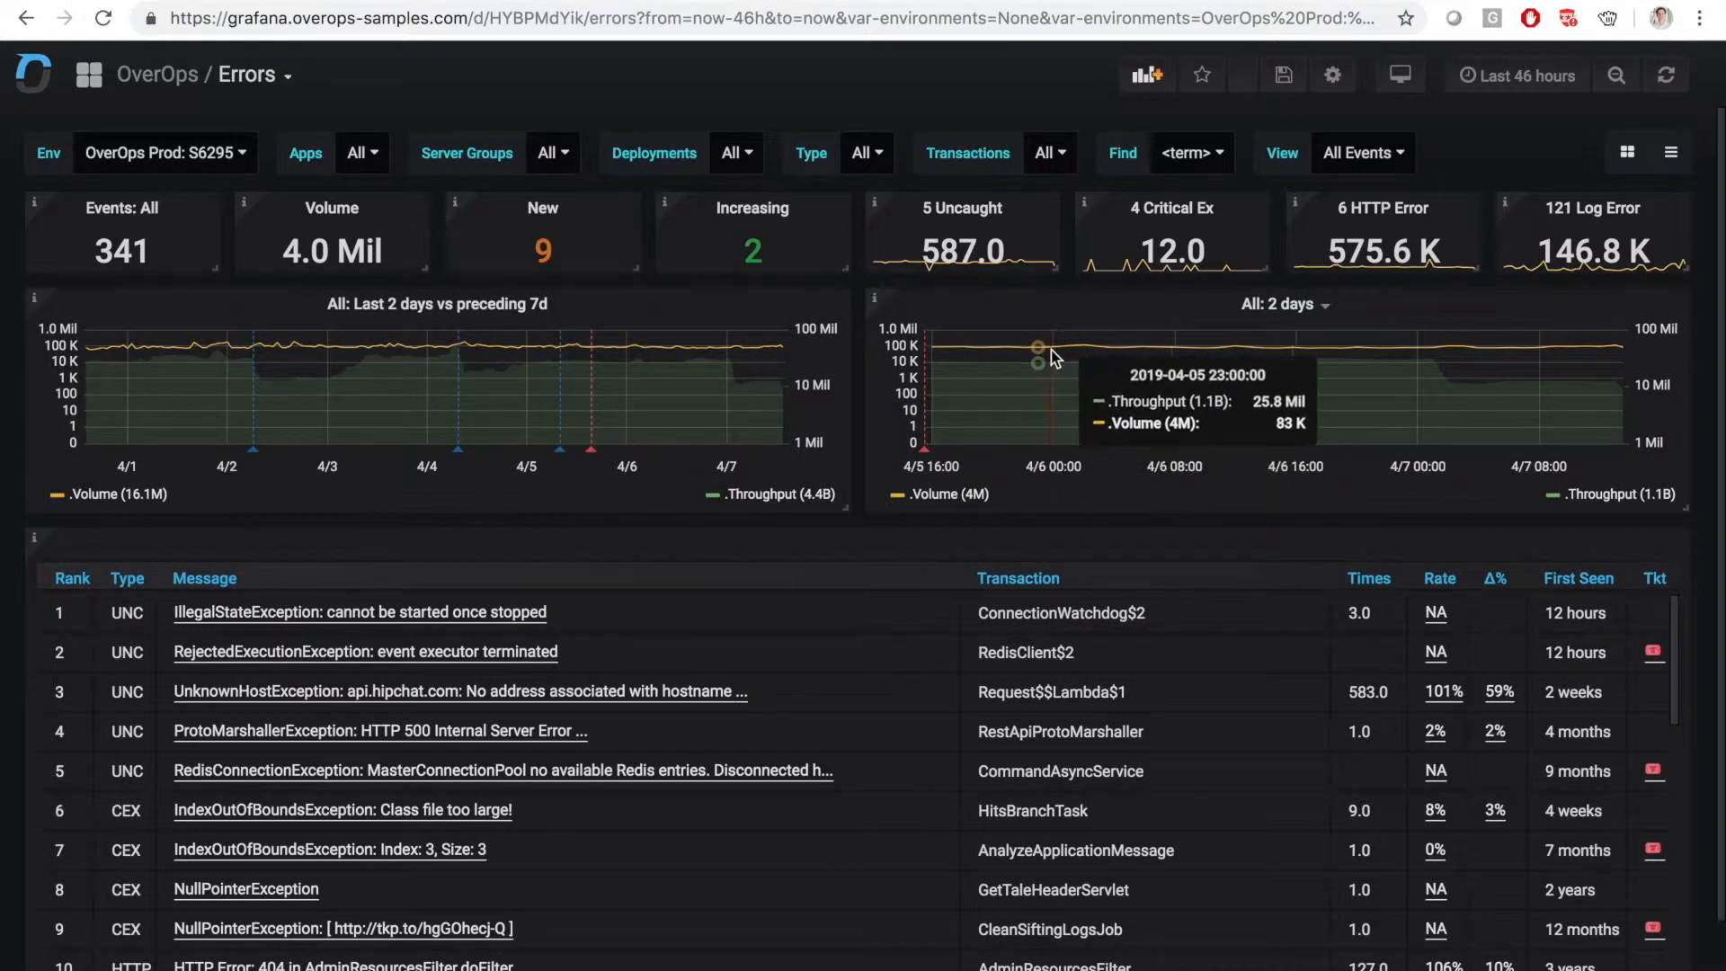
mouse_move(1017, 402)
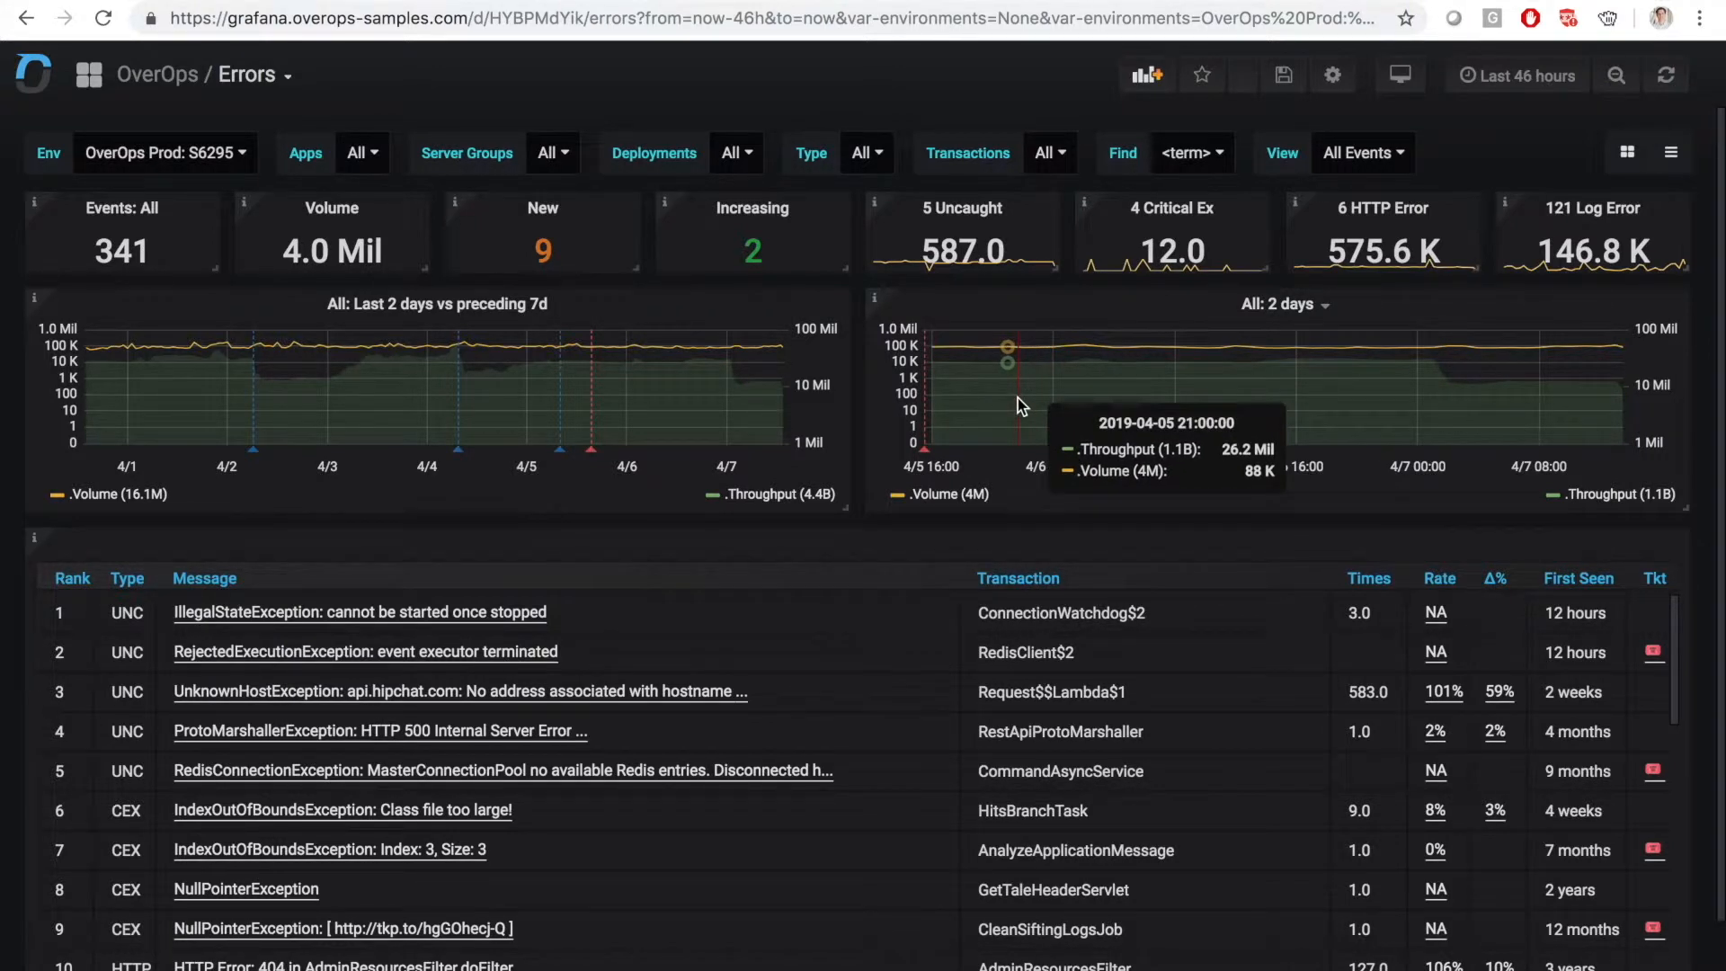
mouse_move(1048, 403)
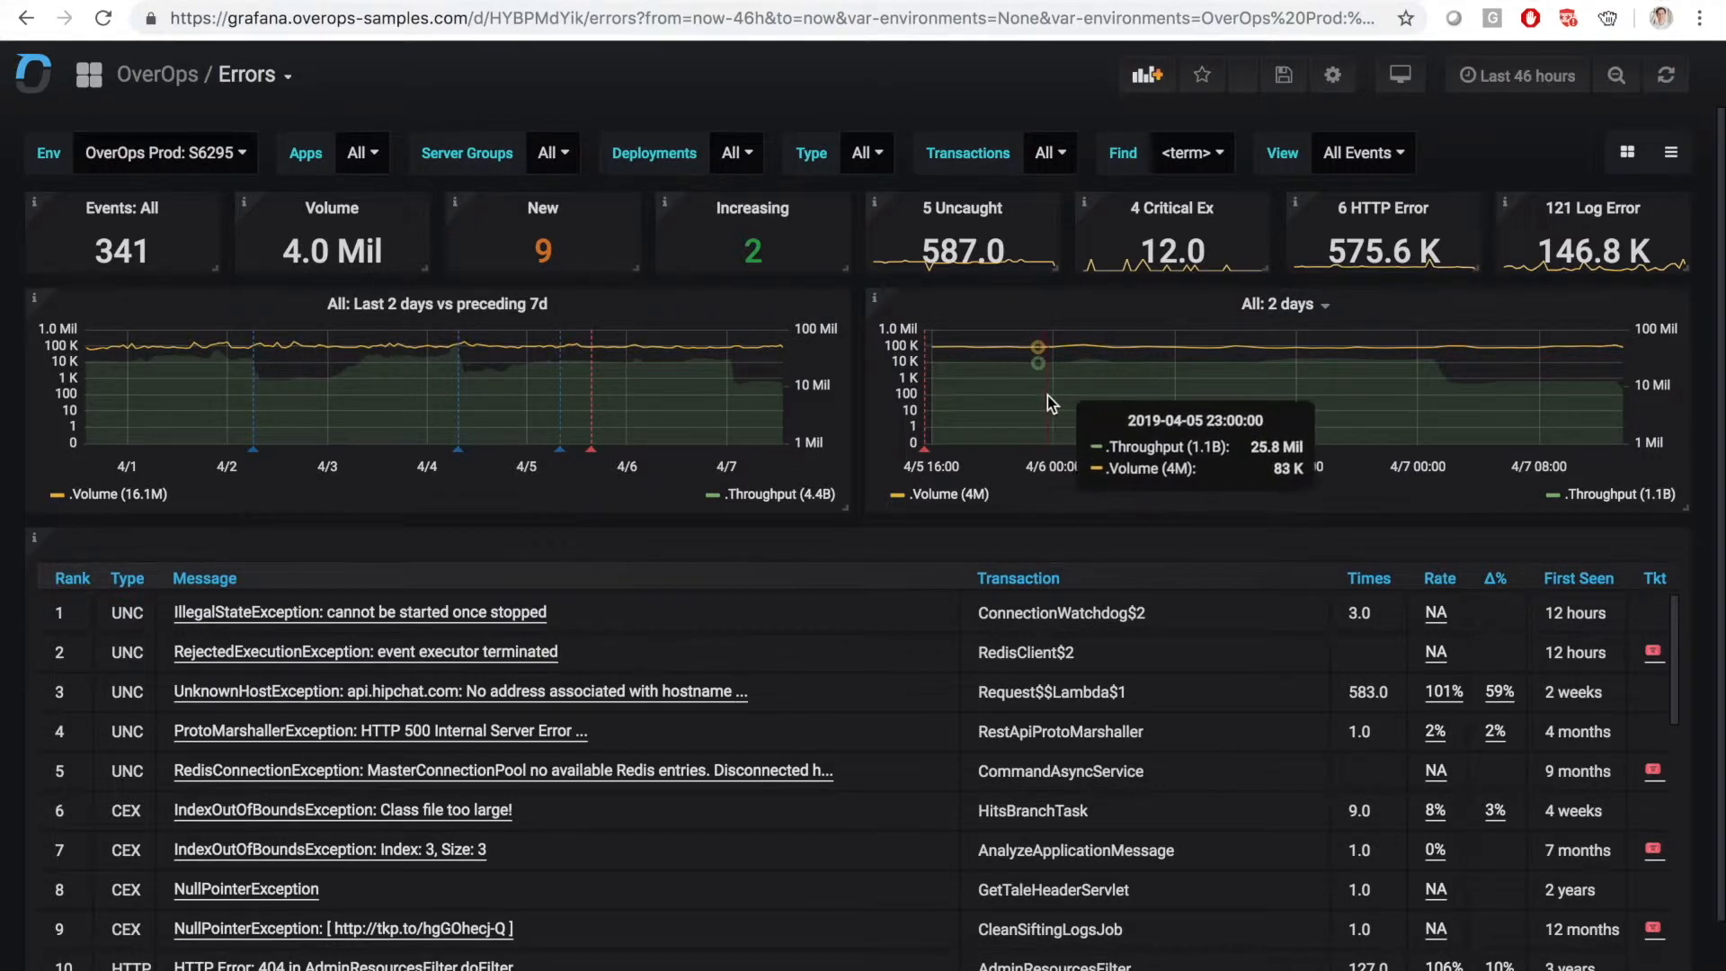
mouse_move(1093, 383)
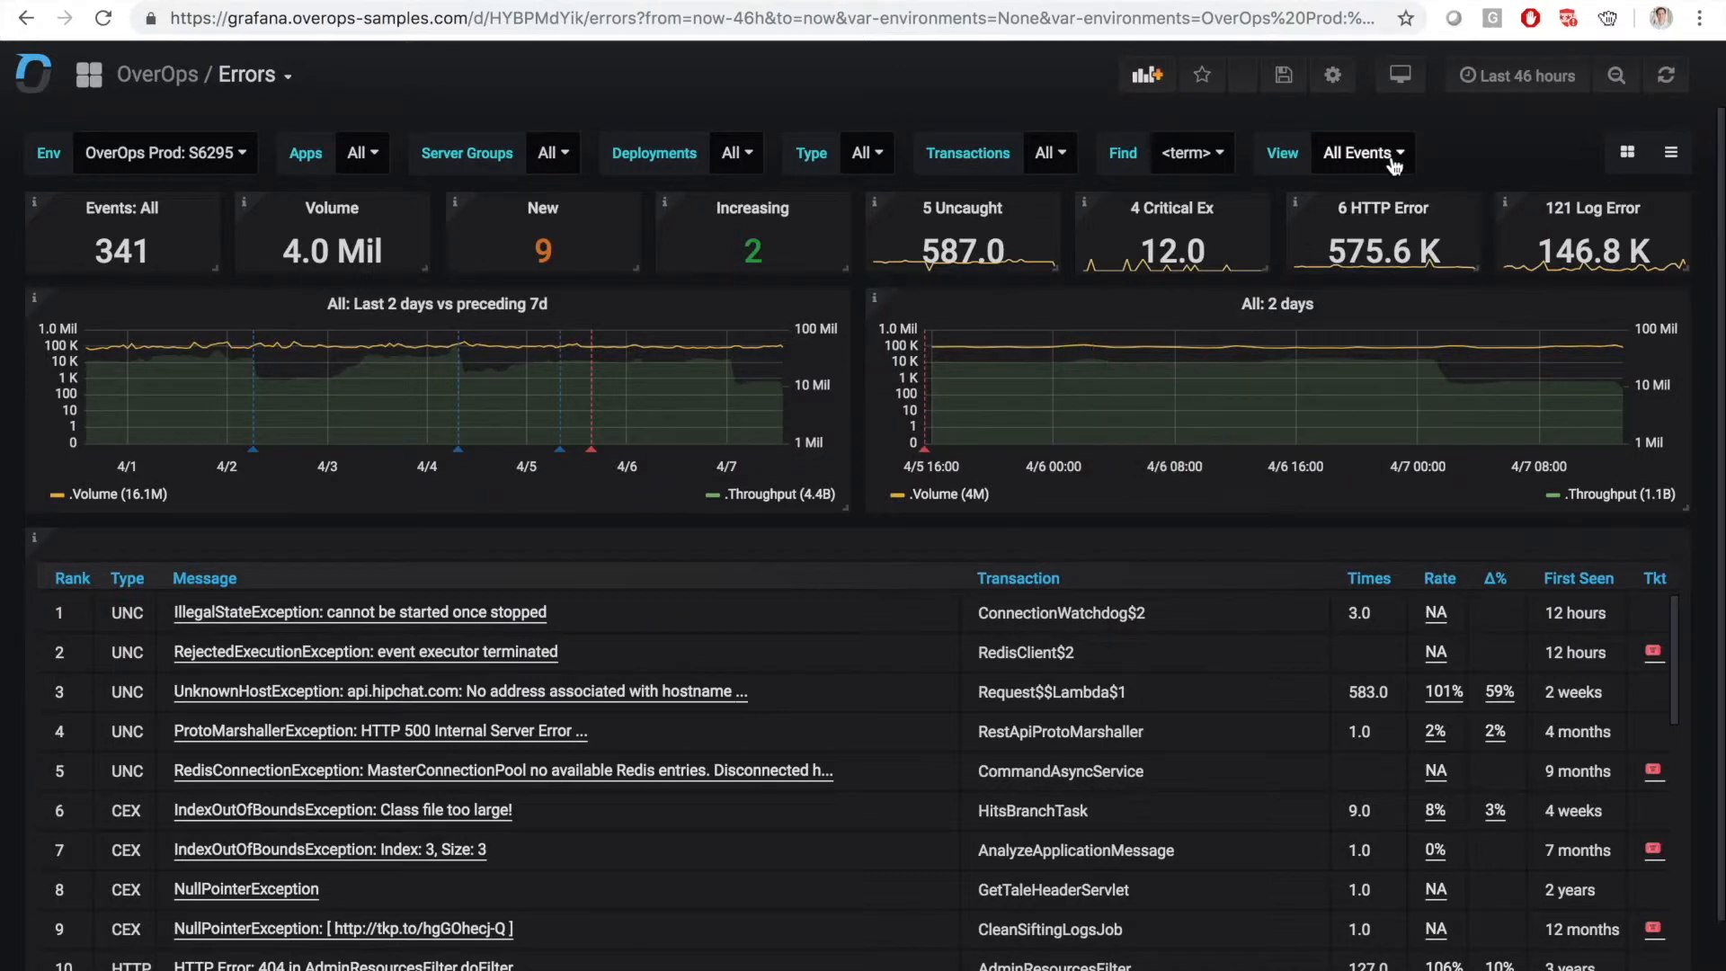
mouse_move(1201, 398)
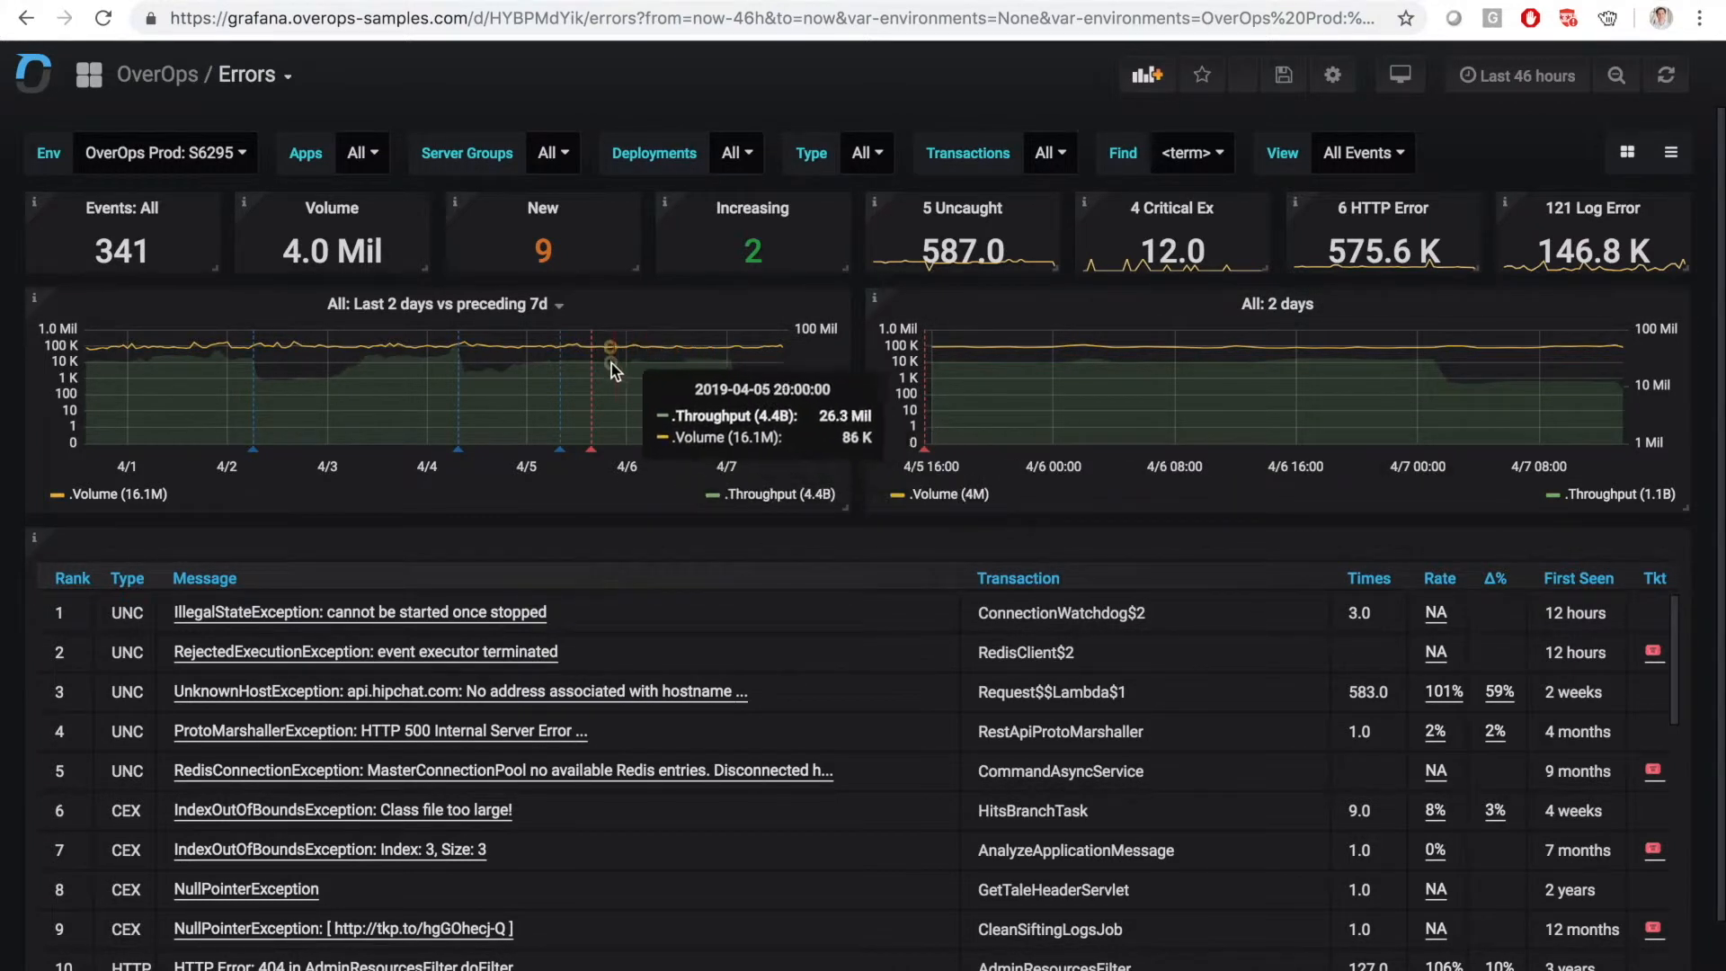
mouse_move(589, 378)
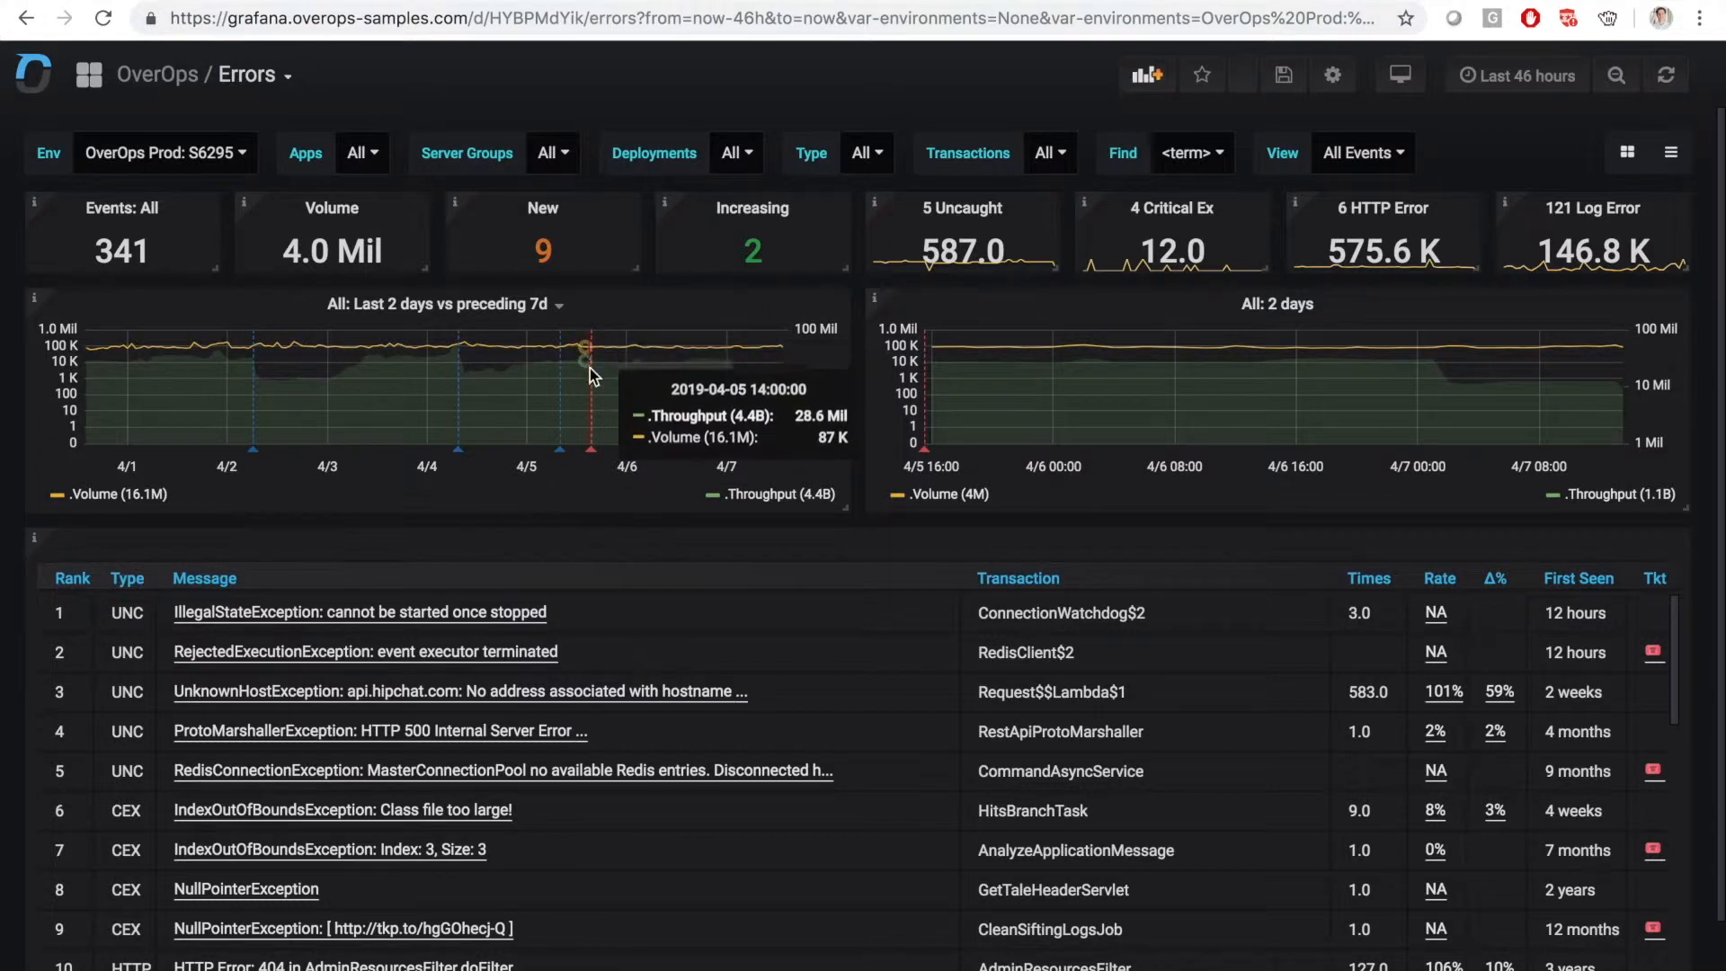
mouse_move(631, 351)
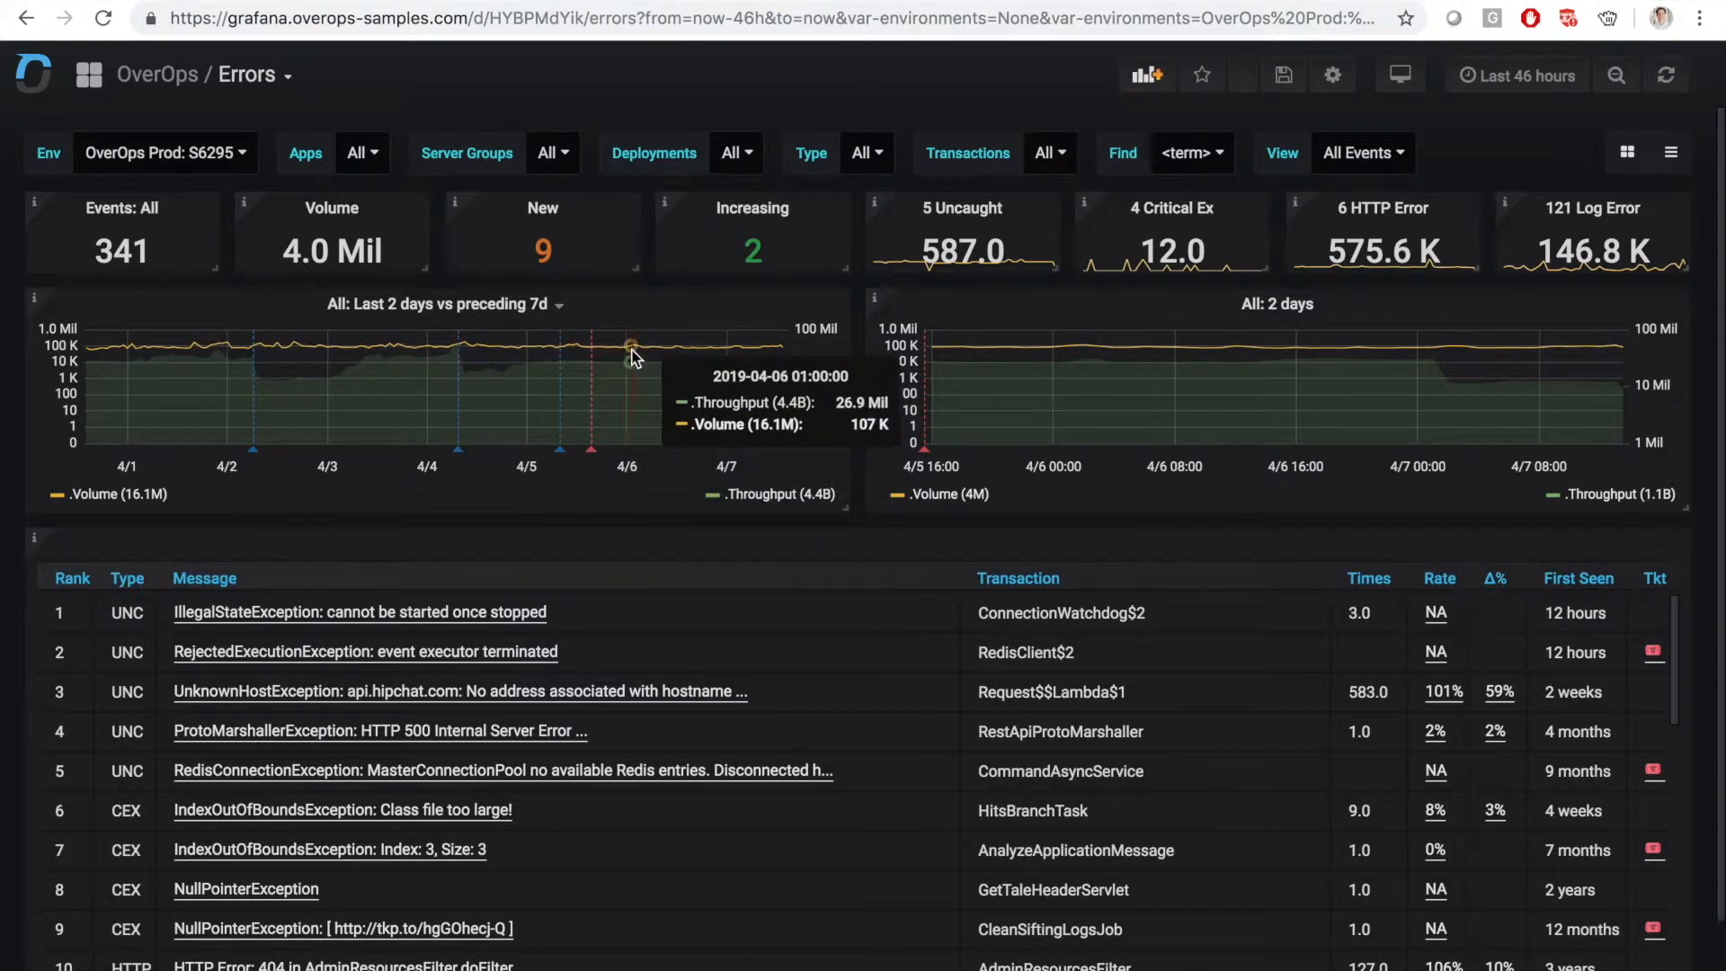
mouse_move(685, 354)
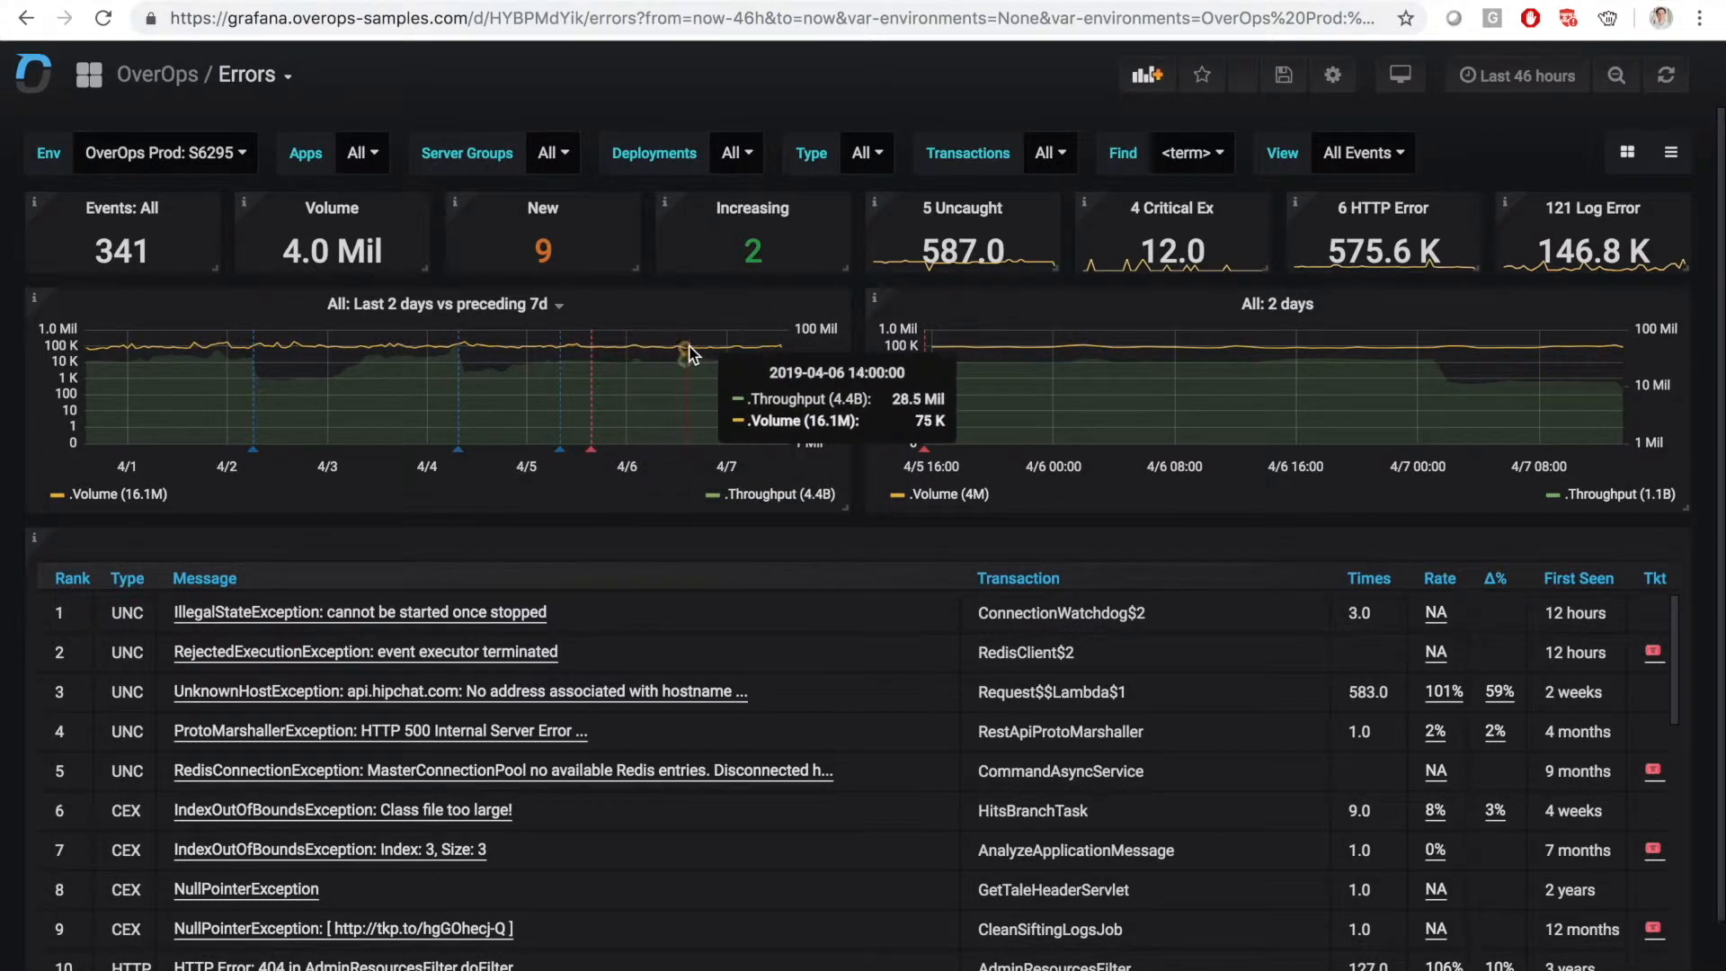
mouse_move(520, 352)
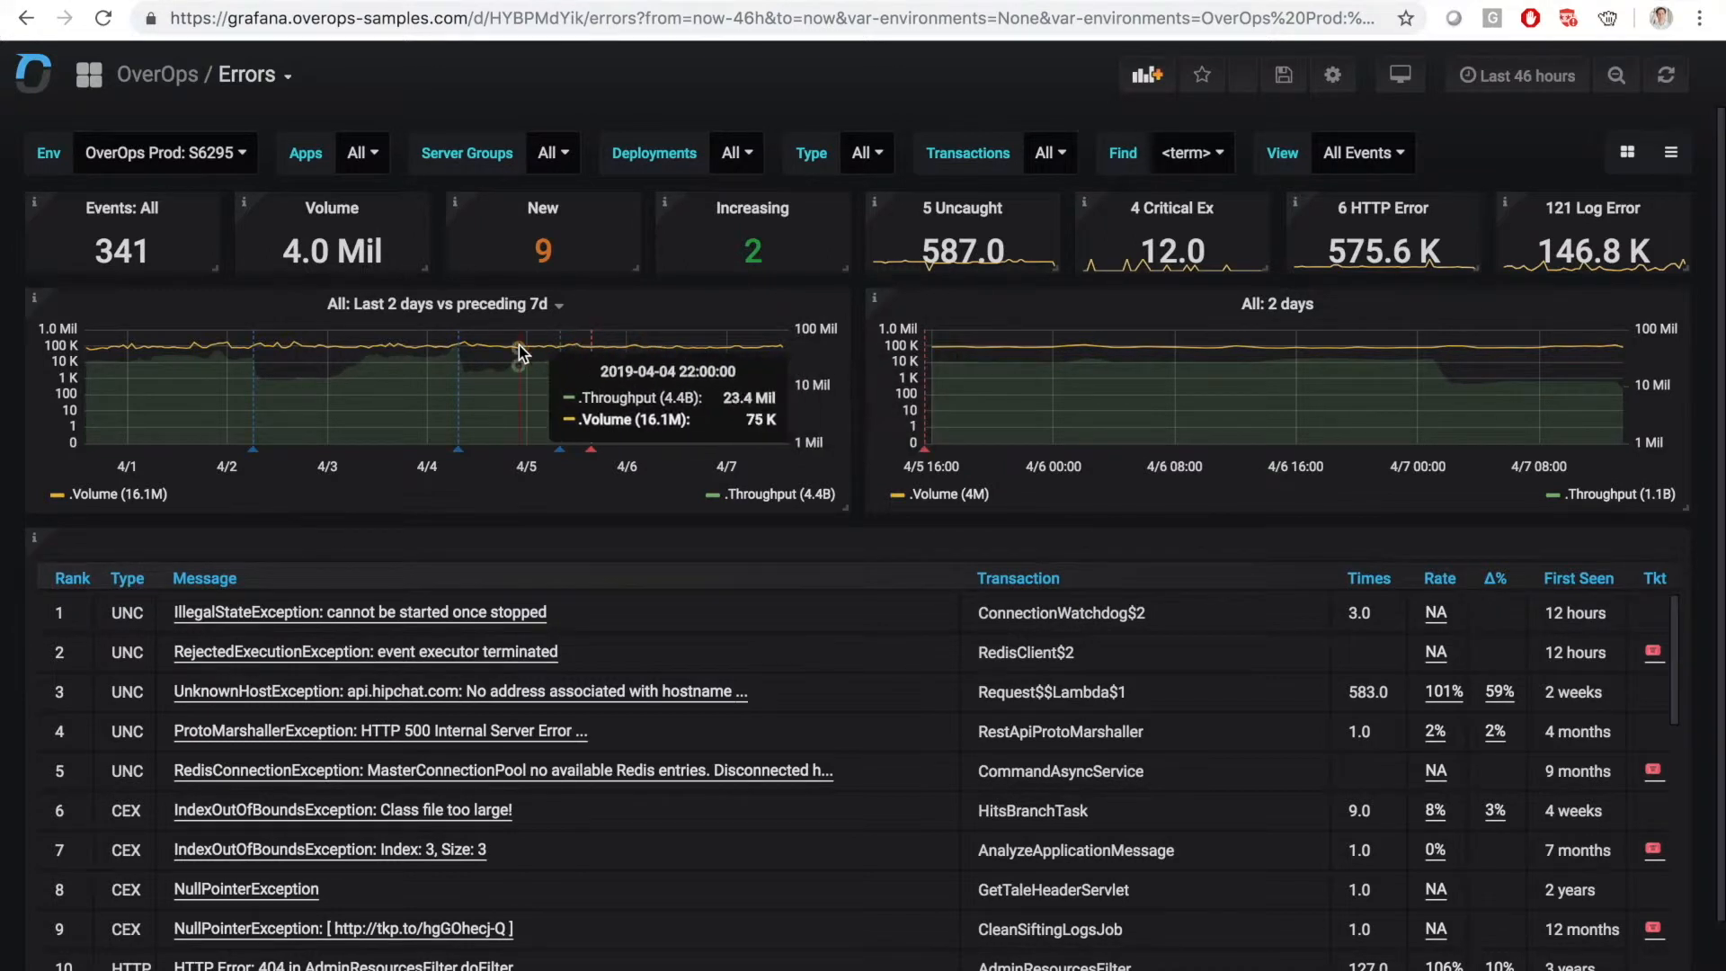
mouse_move(341, 356)
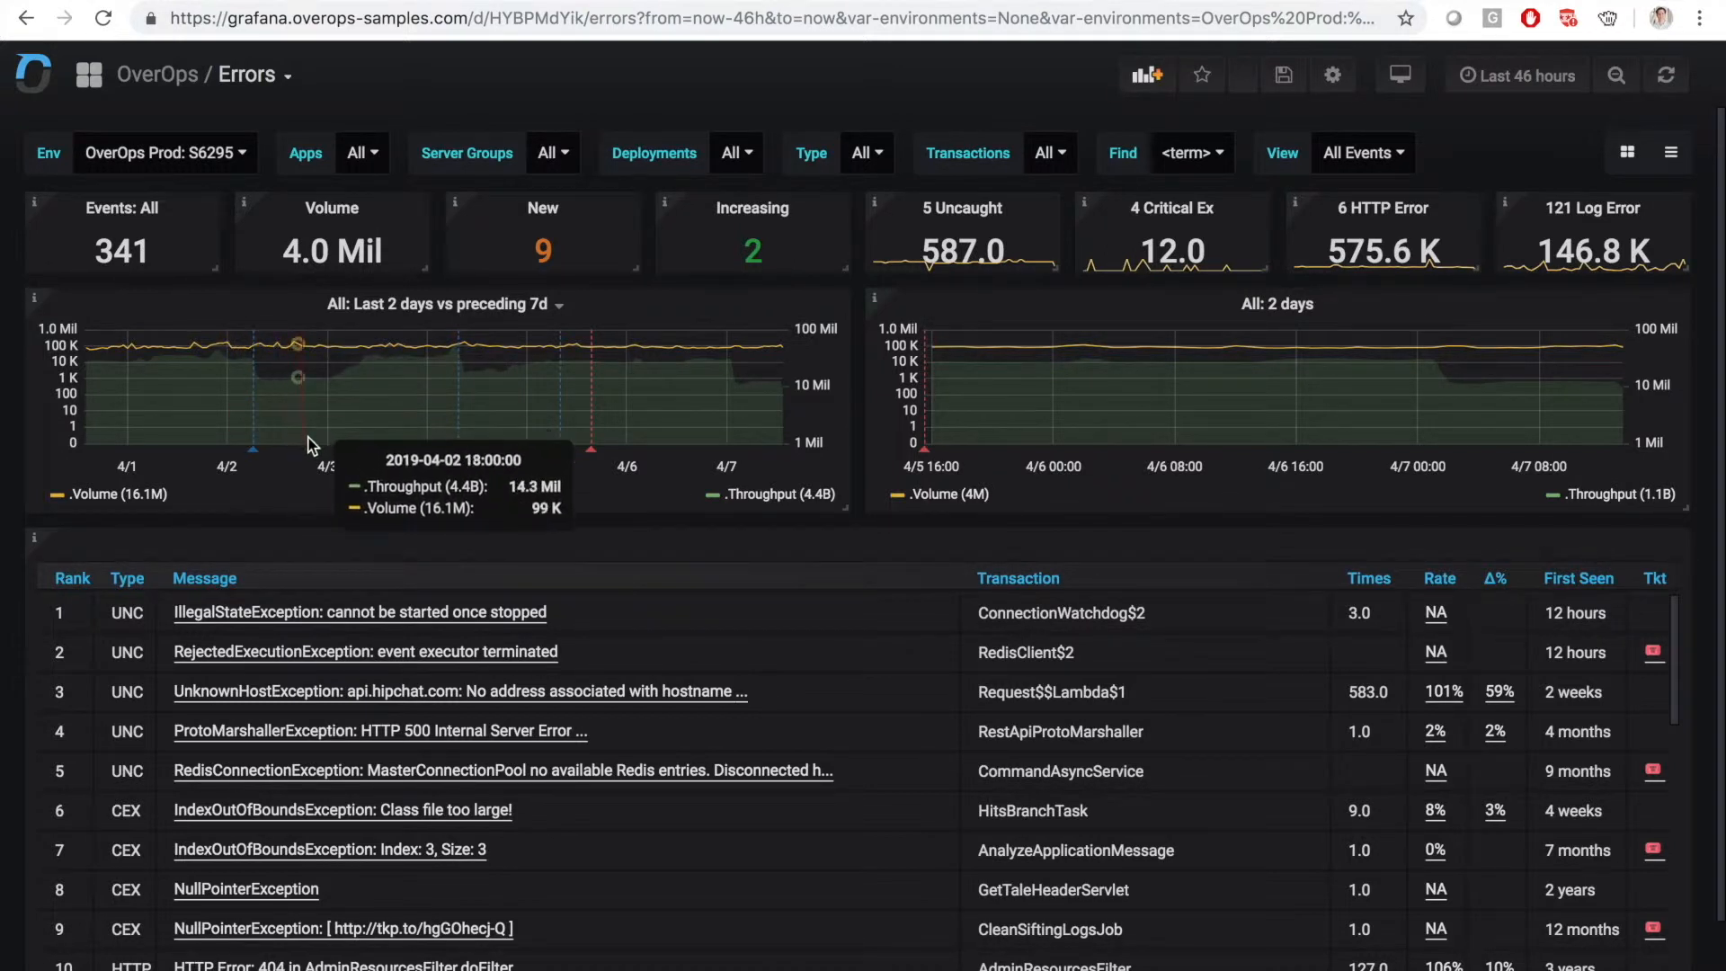
mouse_move(448, 474)
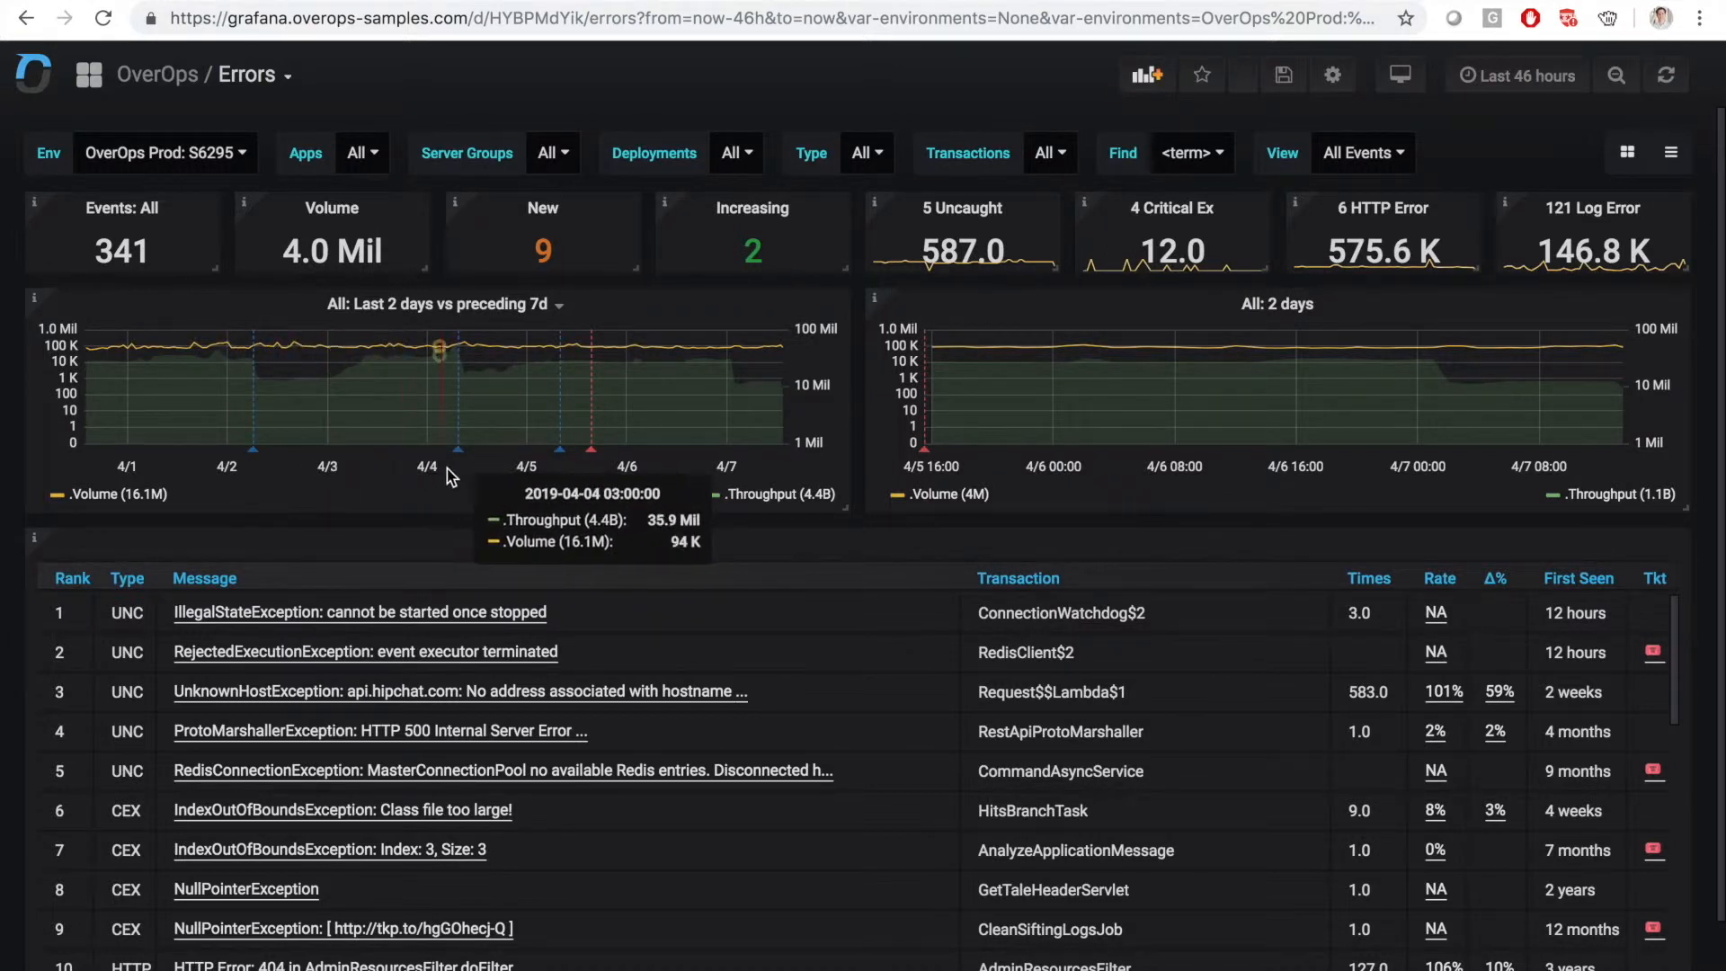
mouse_move(455, 473)
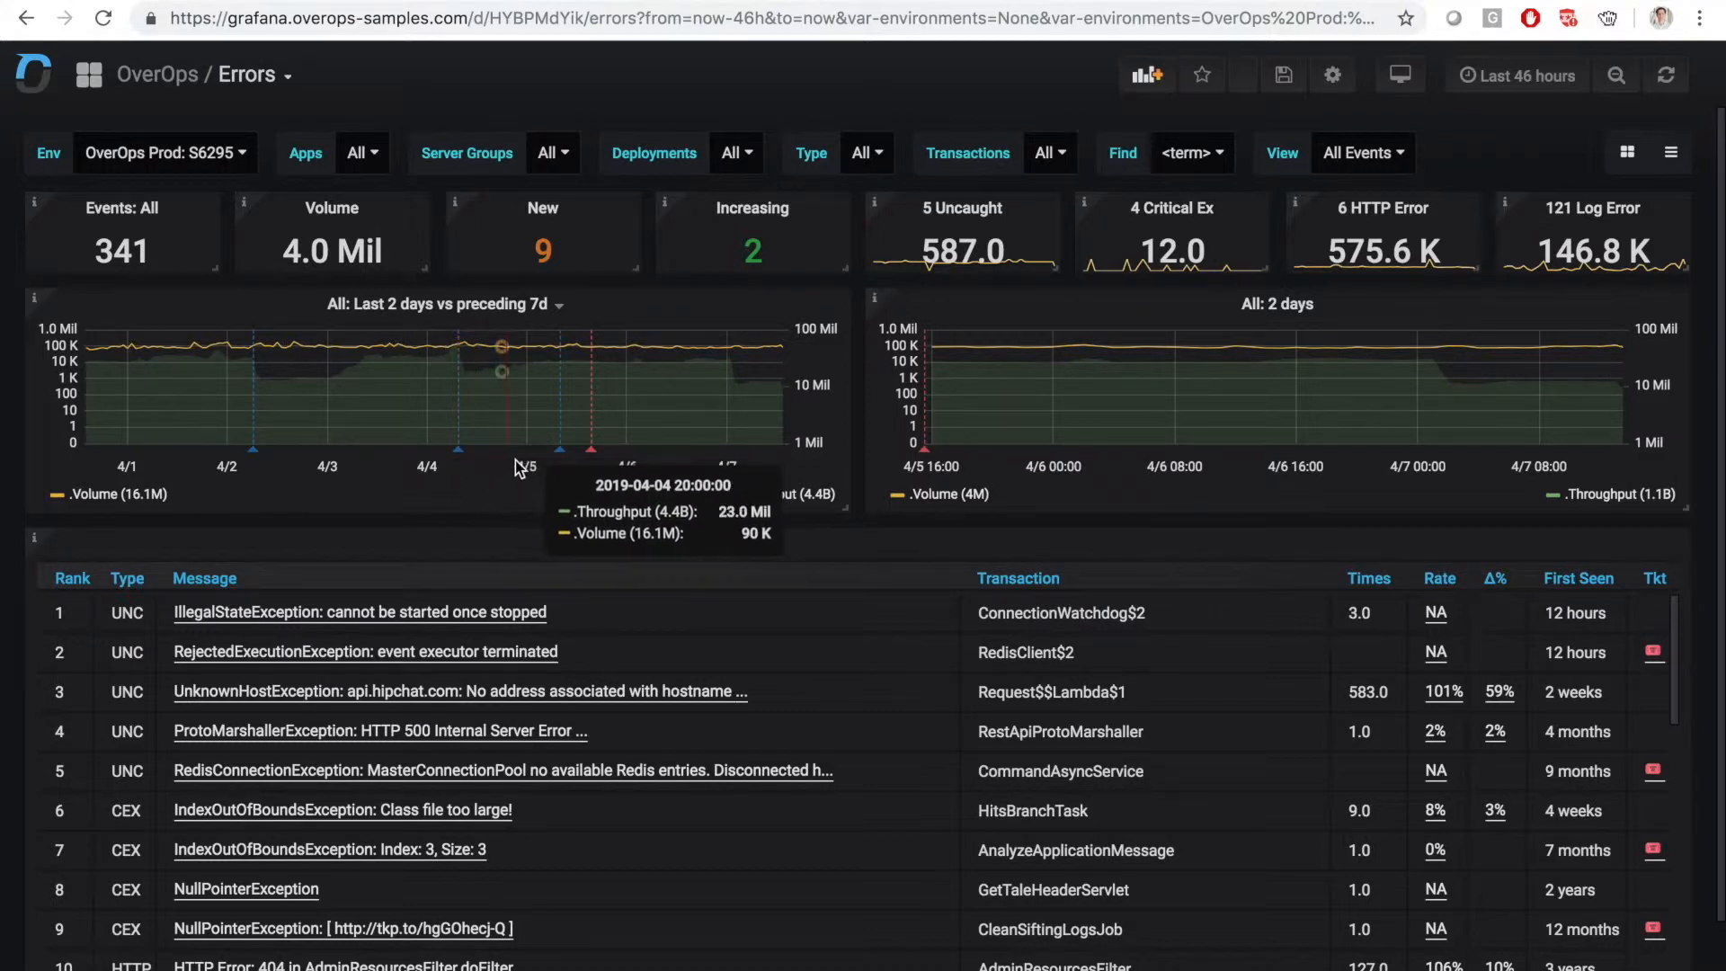
mouse_move(563, 460)
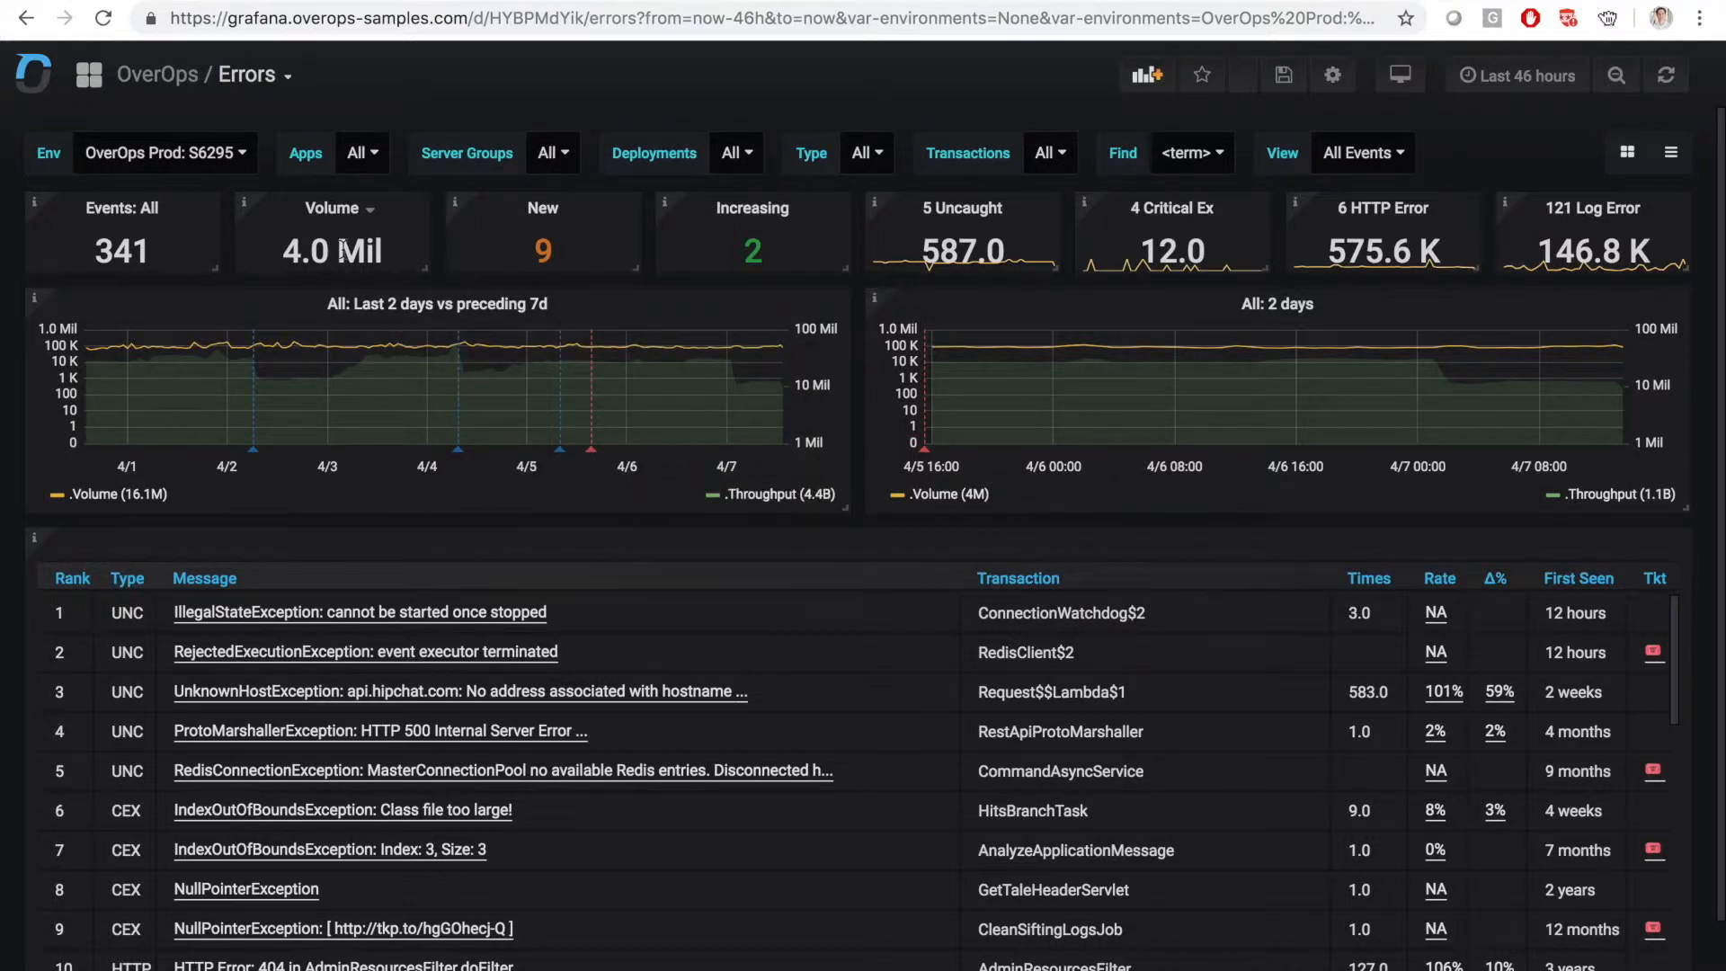
mouse_move(436, 342)
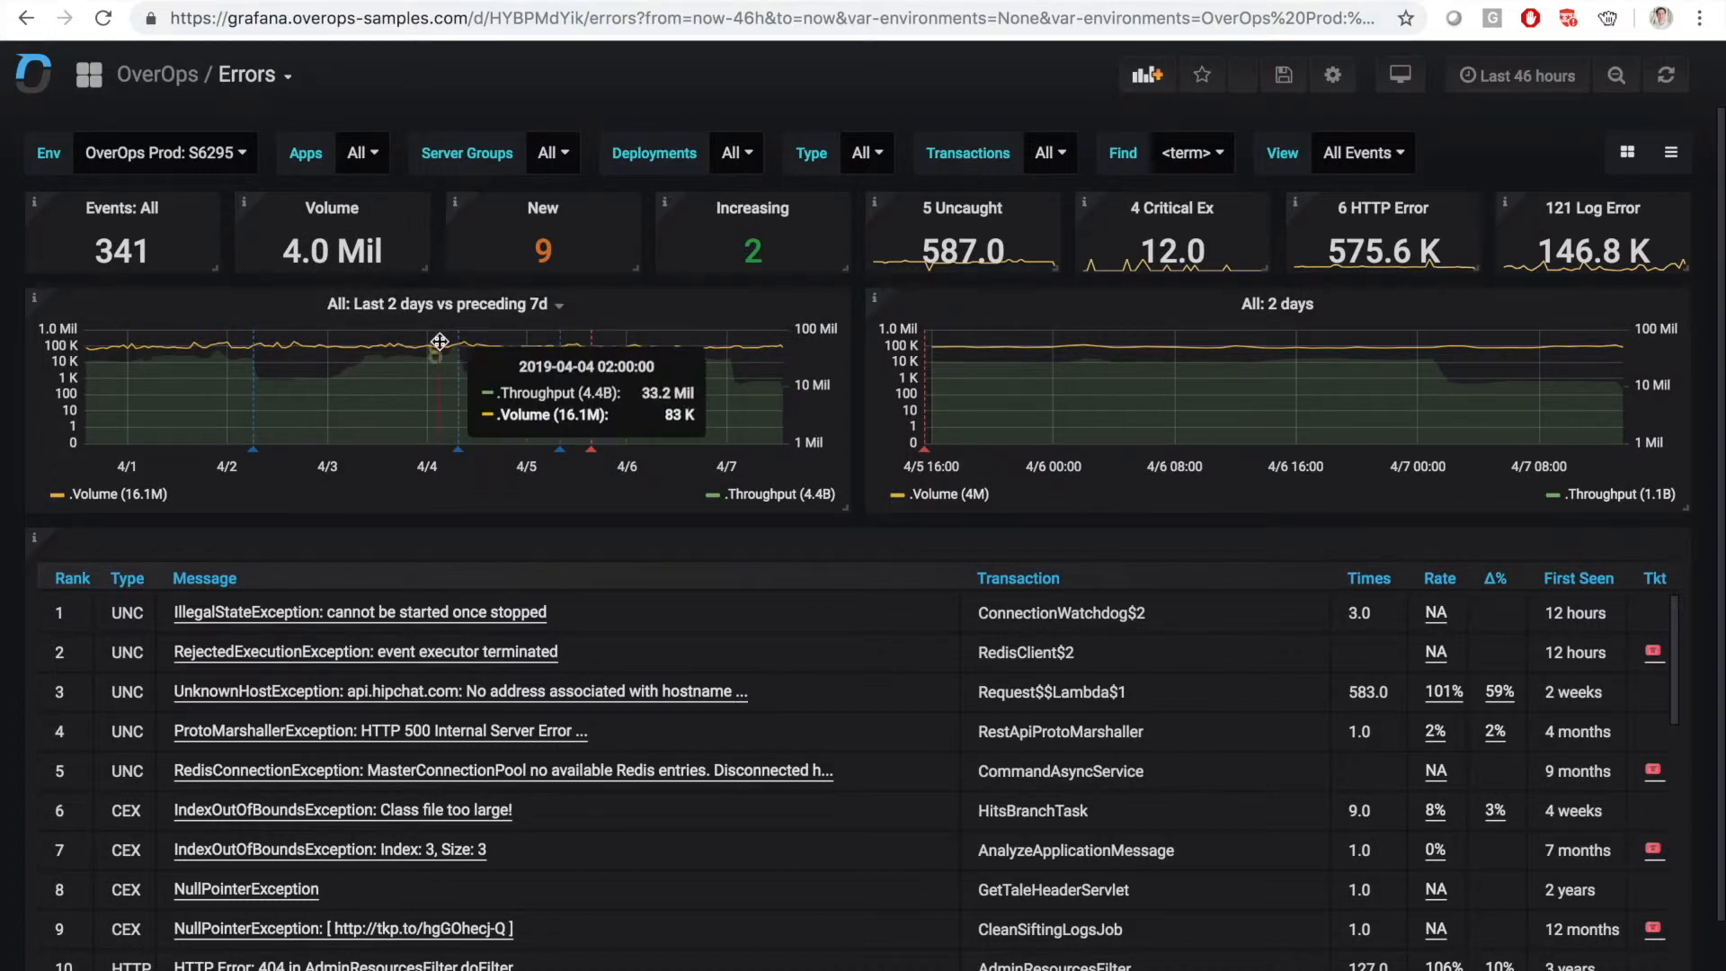
mouse_move(541, 269)
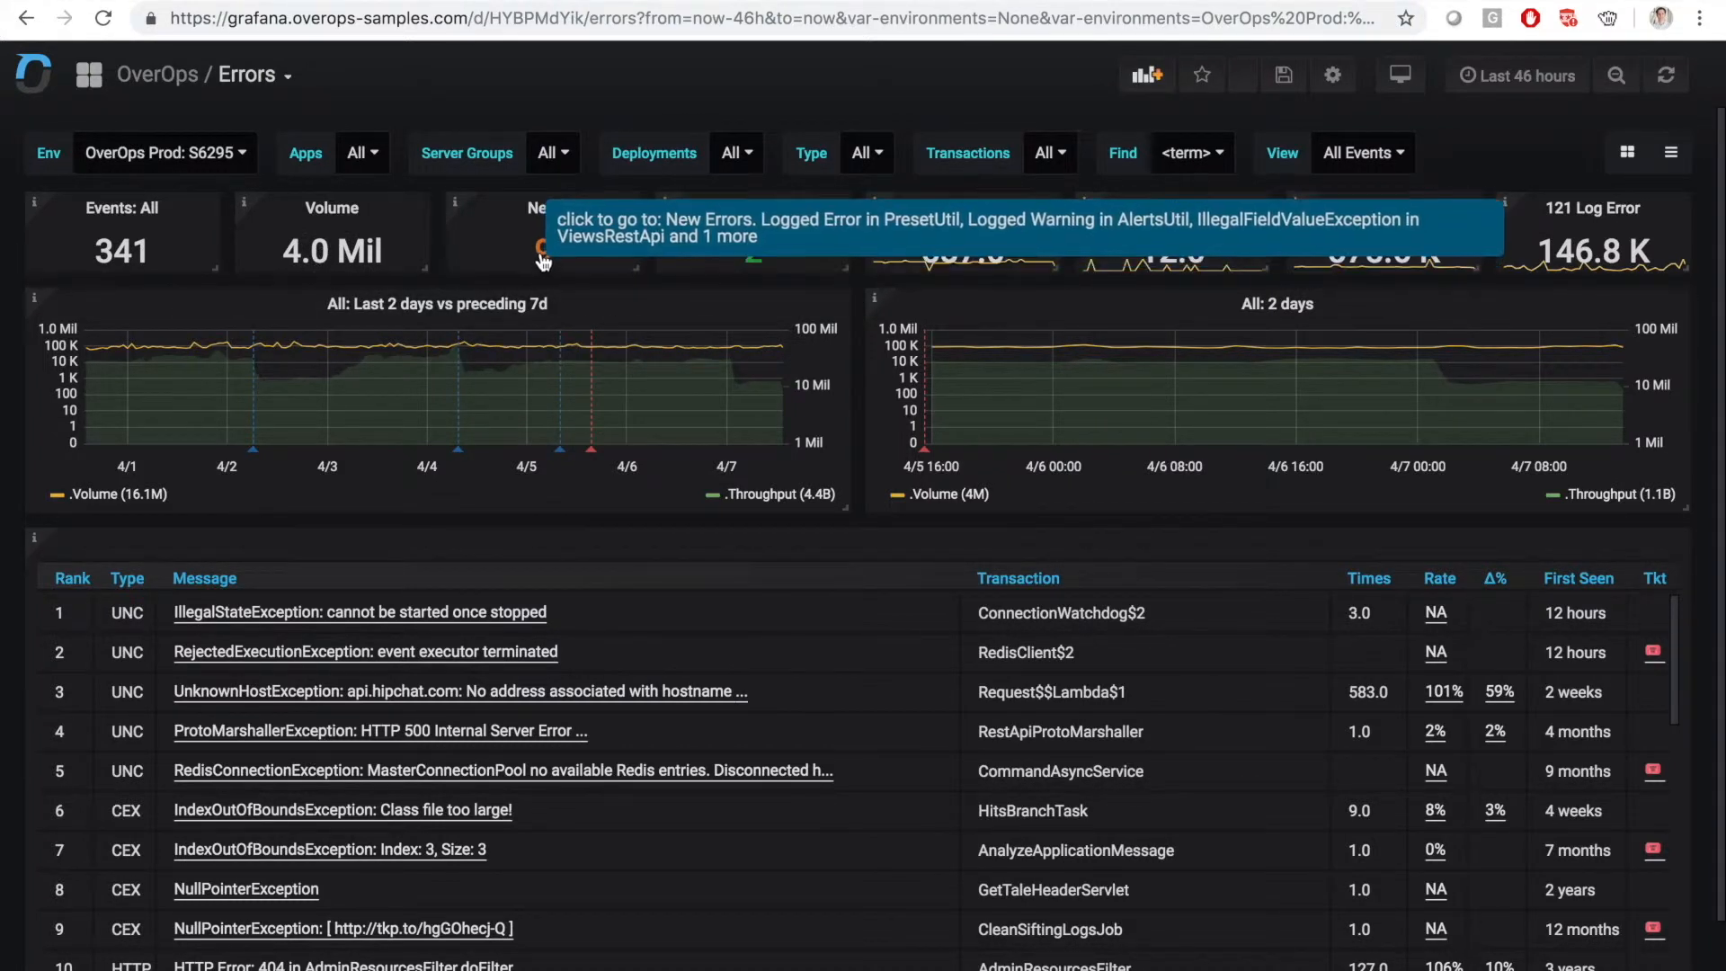
mouse_move(926, 252)
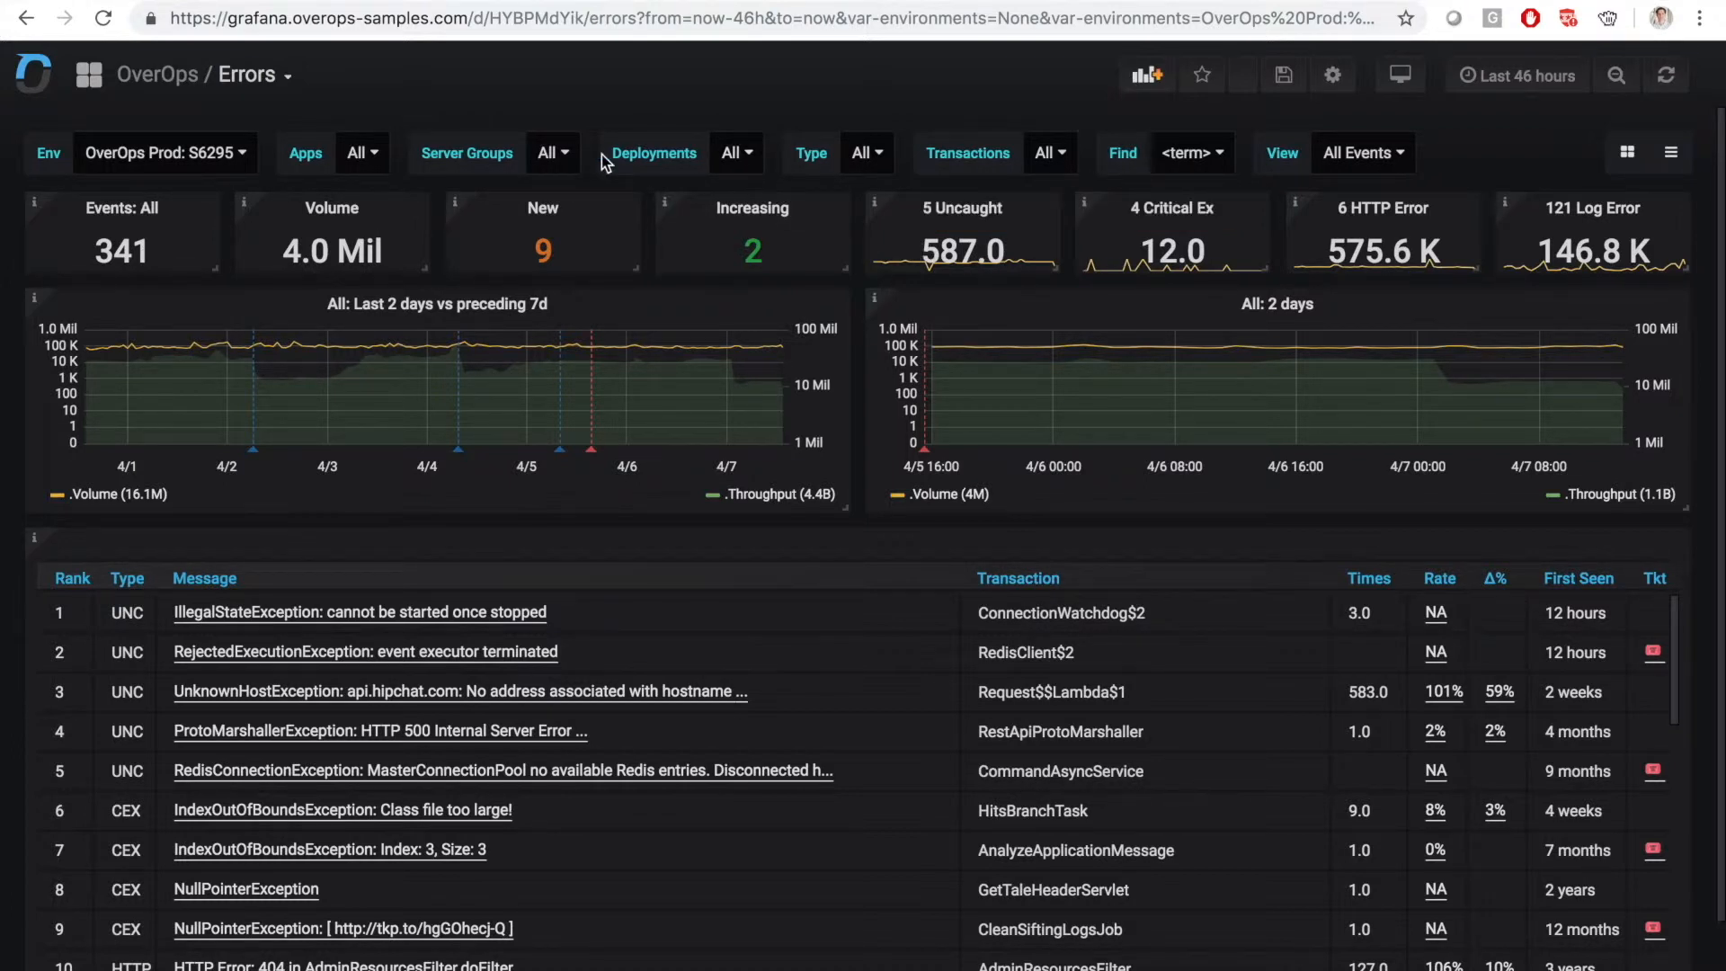
mouse_move(369, 153)
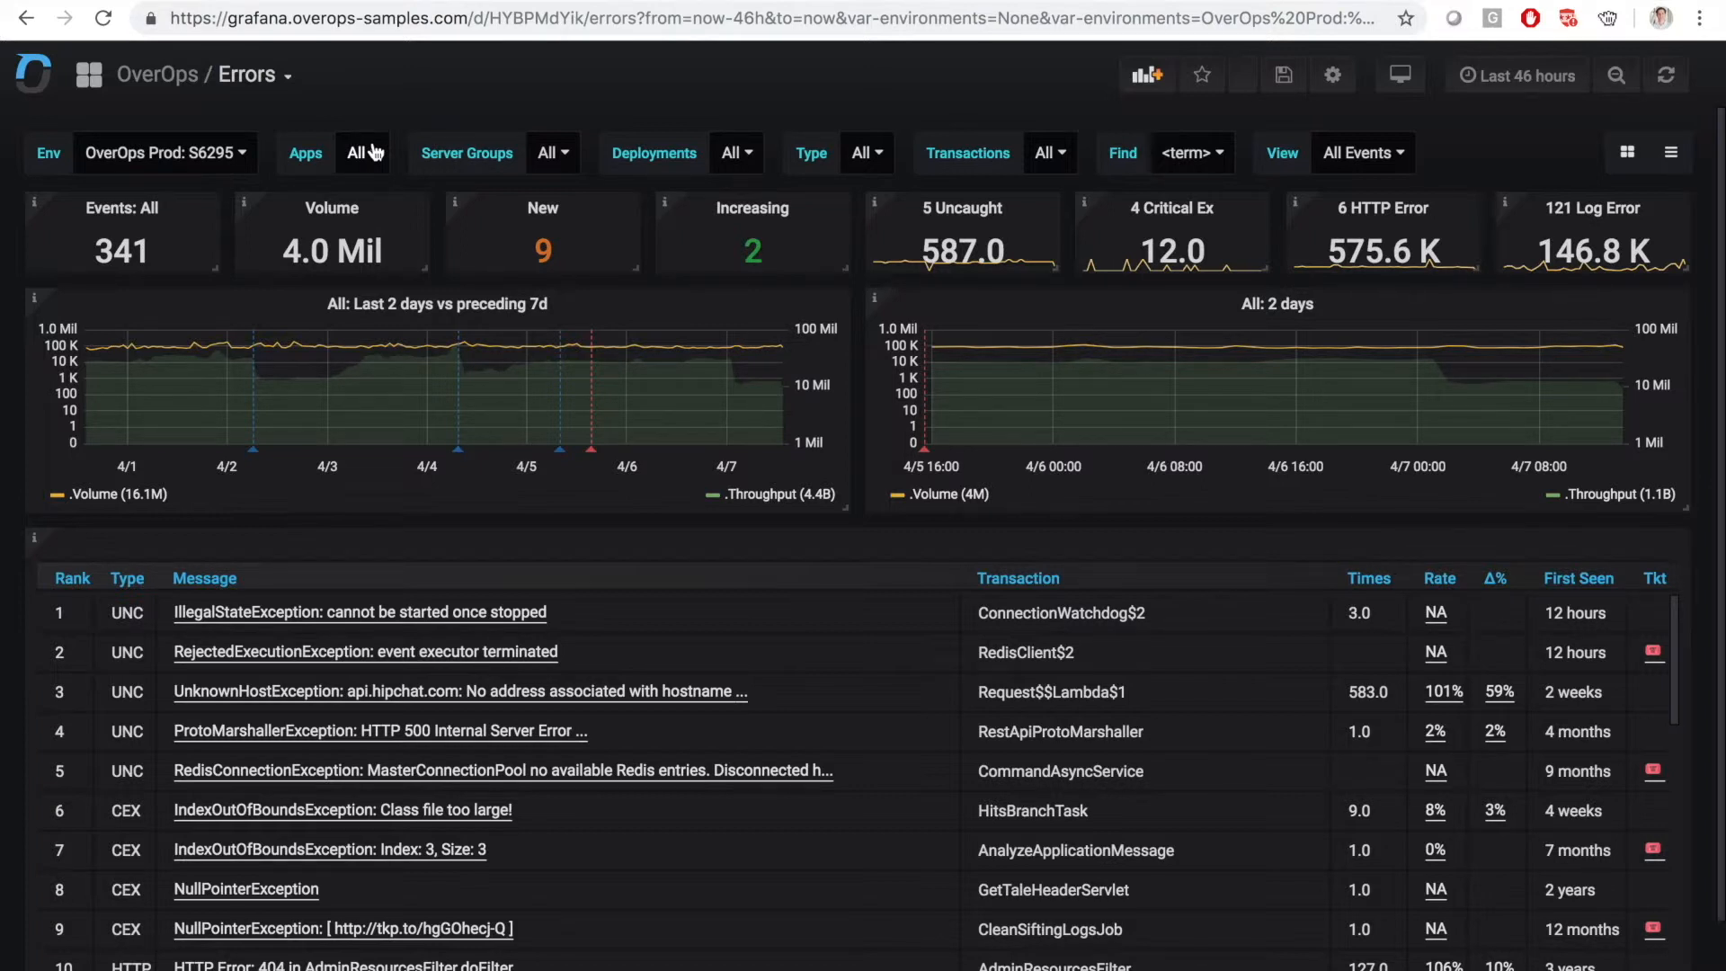
Step: Browse the Apps, deployment and event-type filter lists, searching 'db' in the type filter
left_click(358, 151)
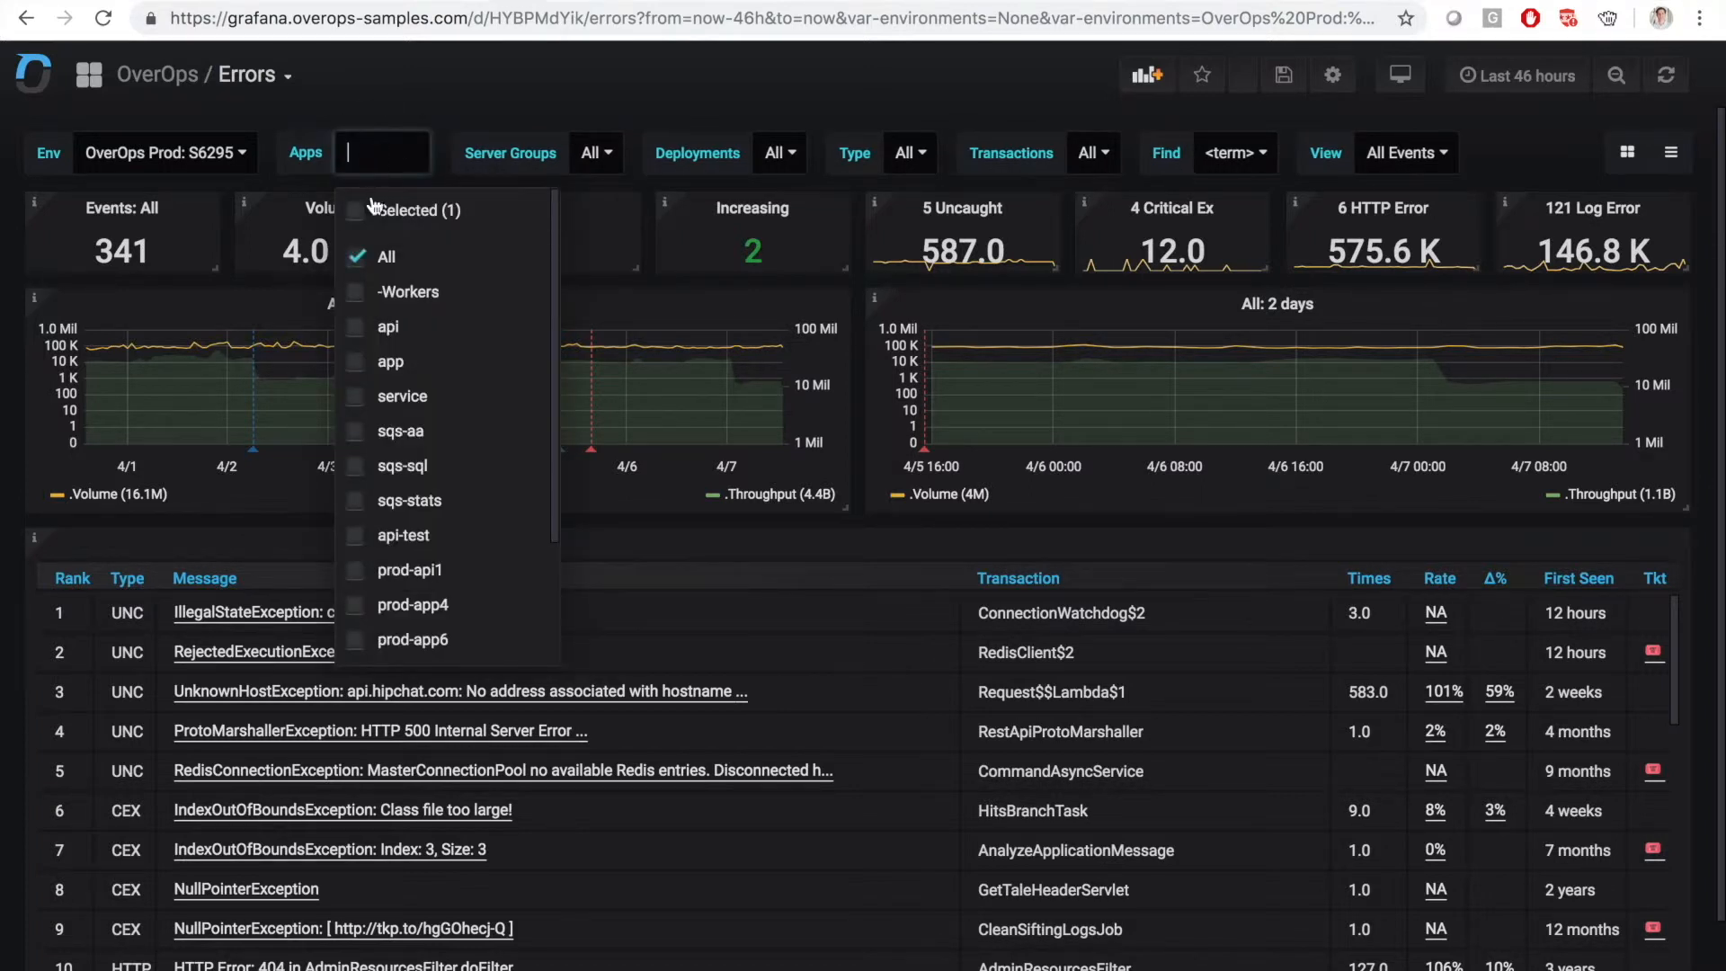
mouse_move(365, 356)
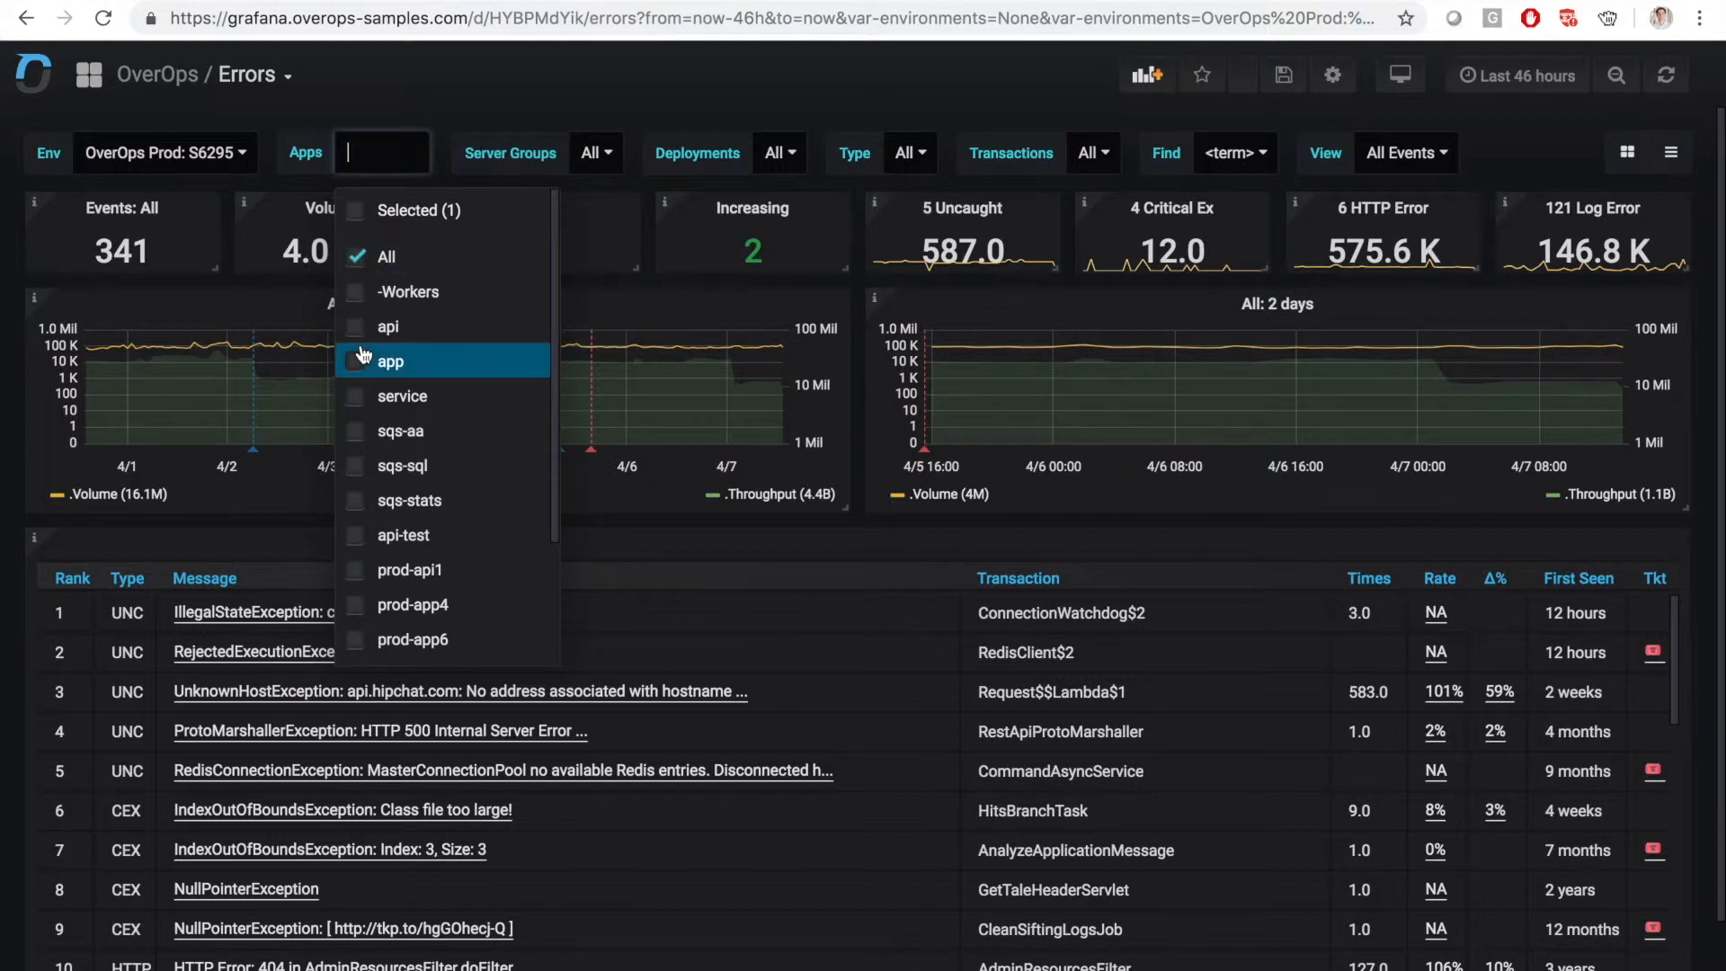
mouse_move(399, 297)
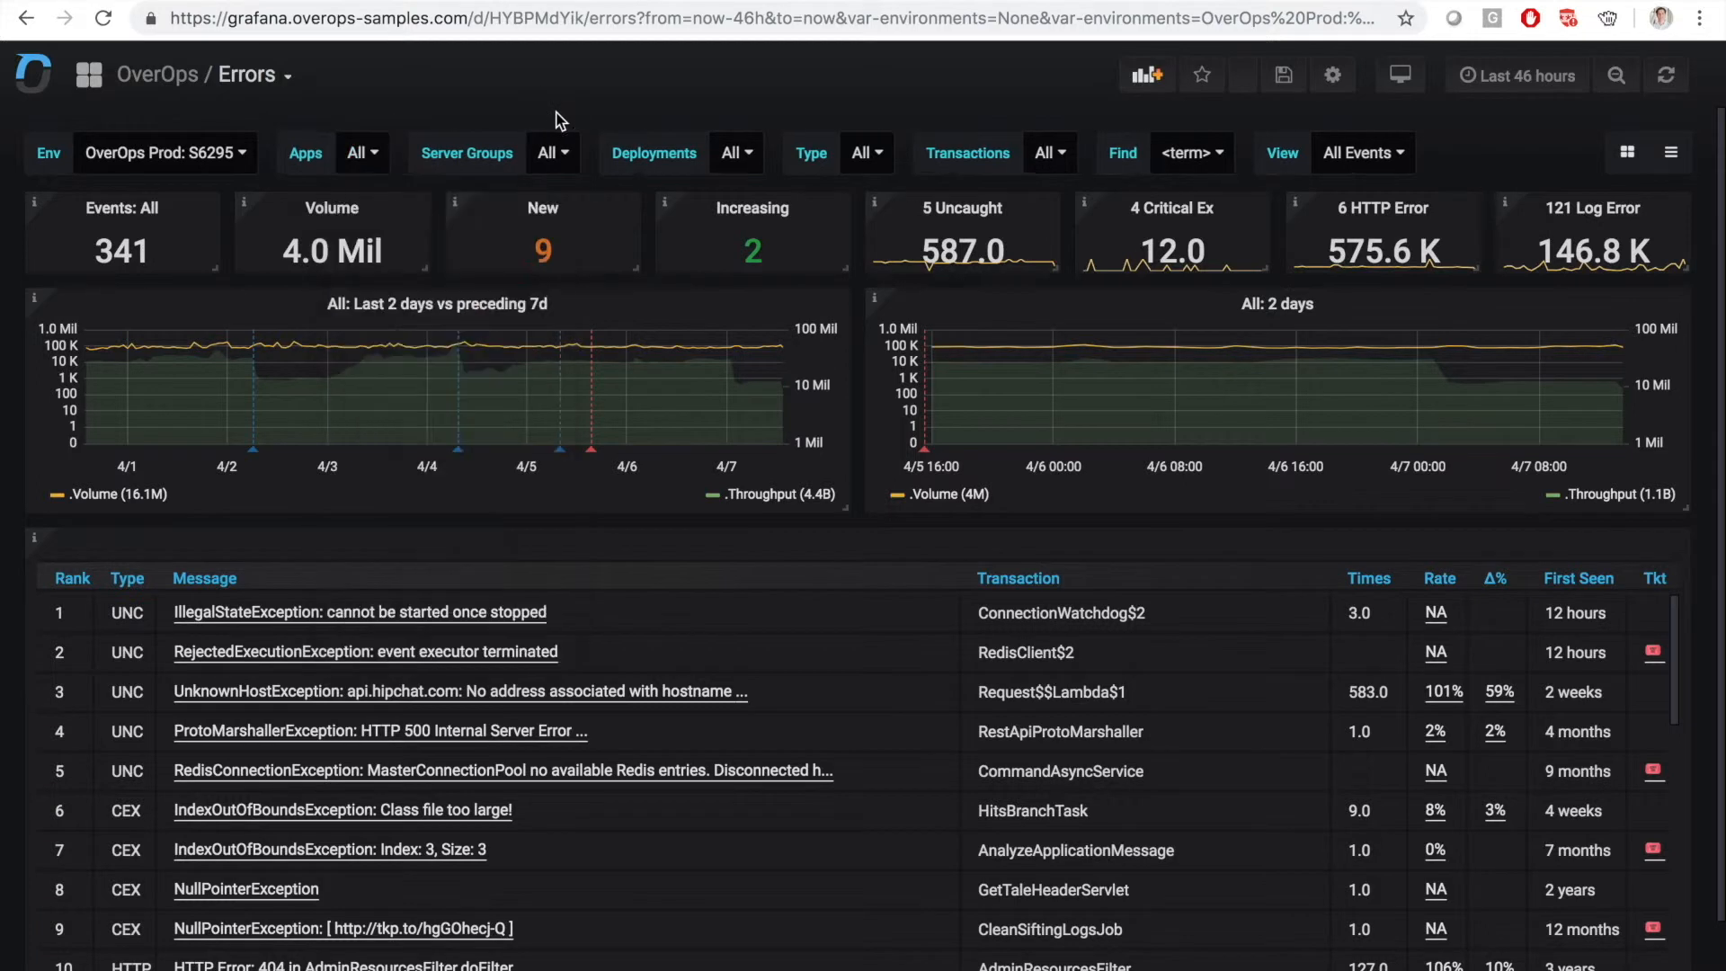
mouse_move(546, 153)
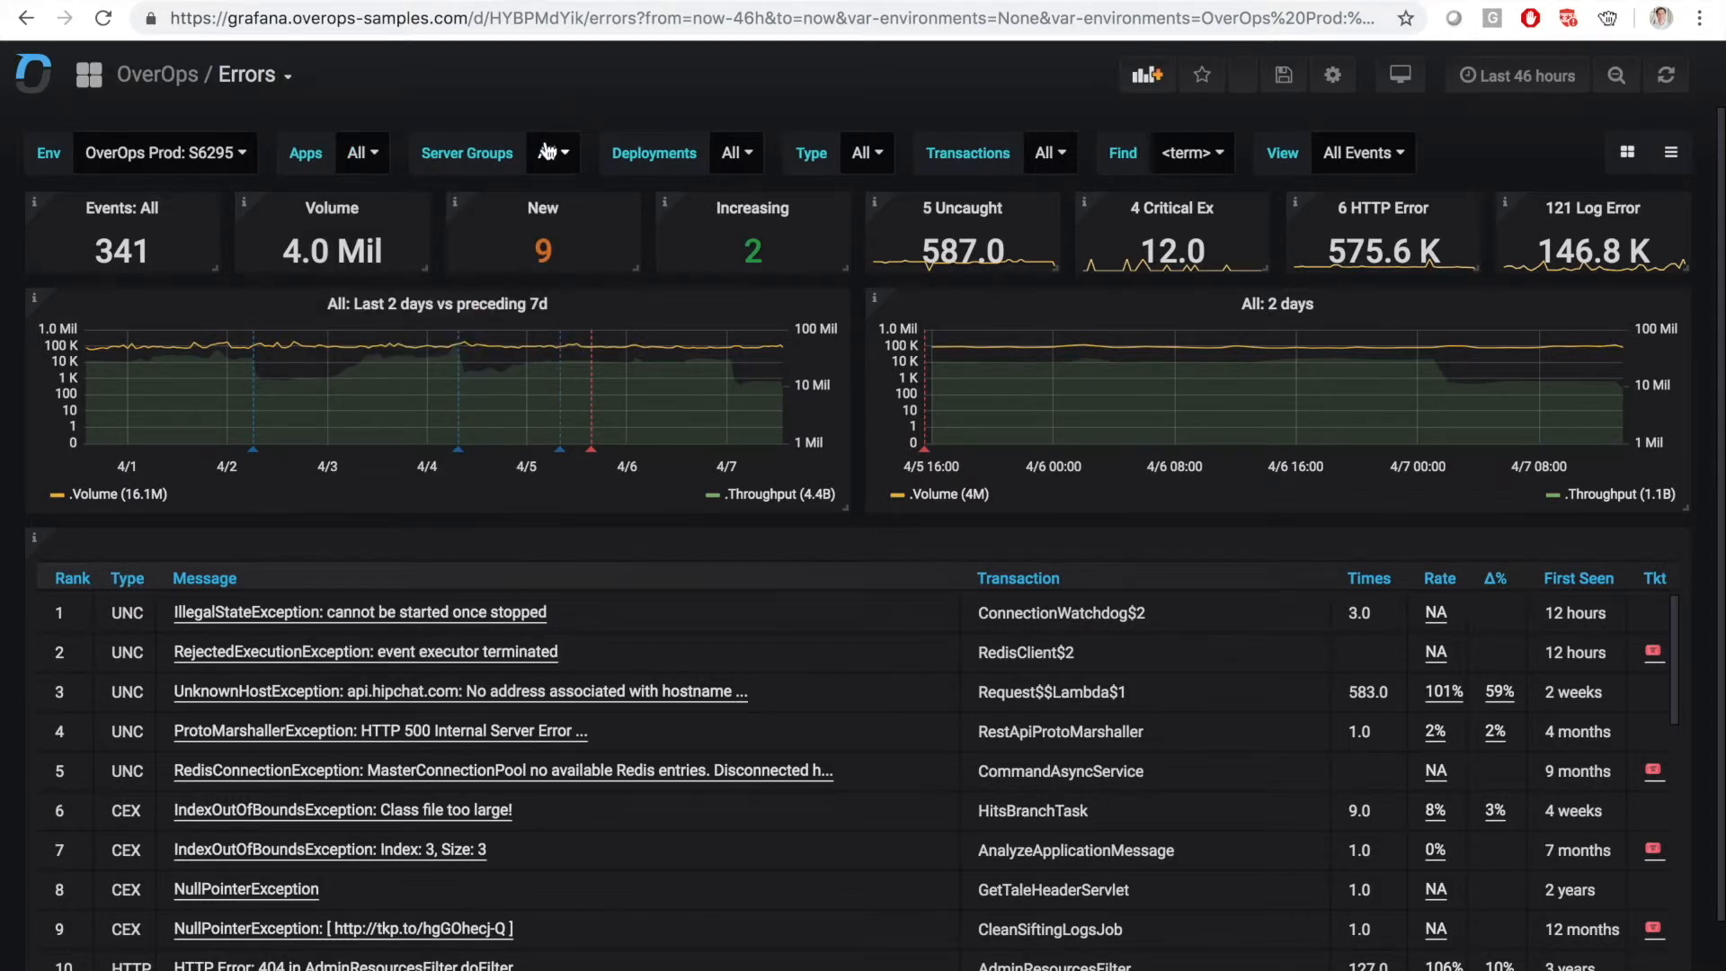
left_click(550, 153)
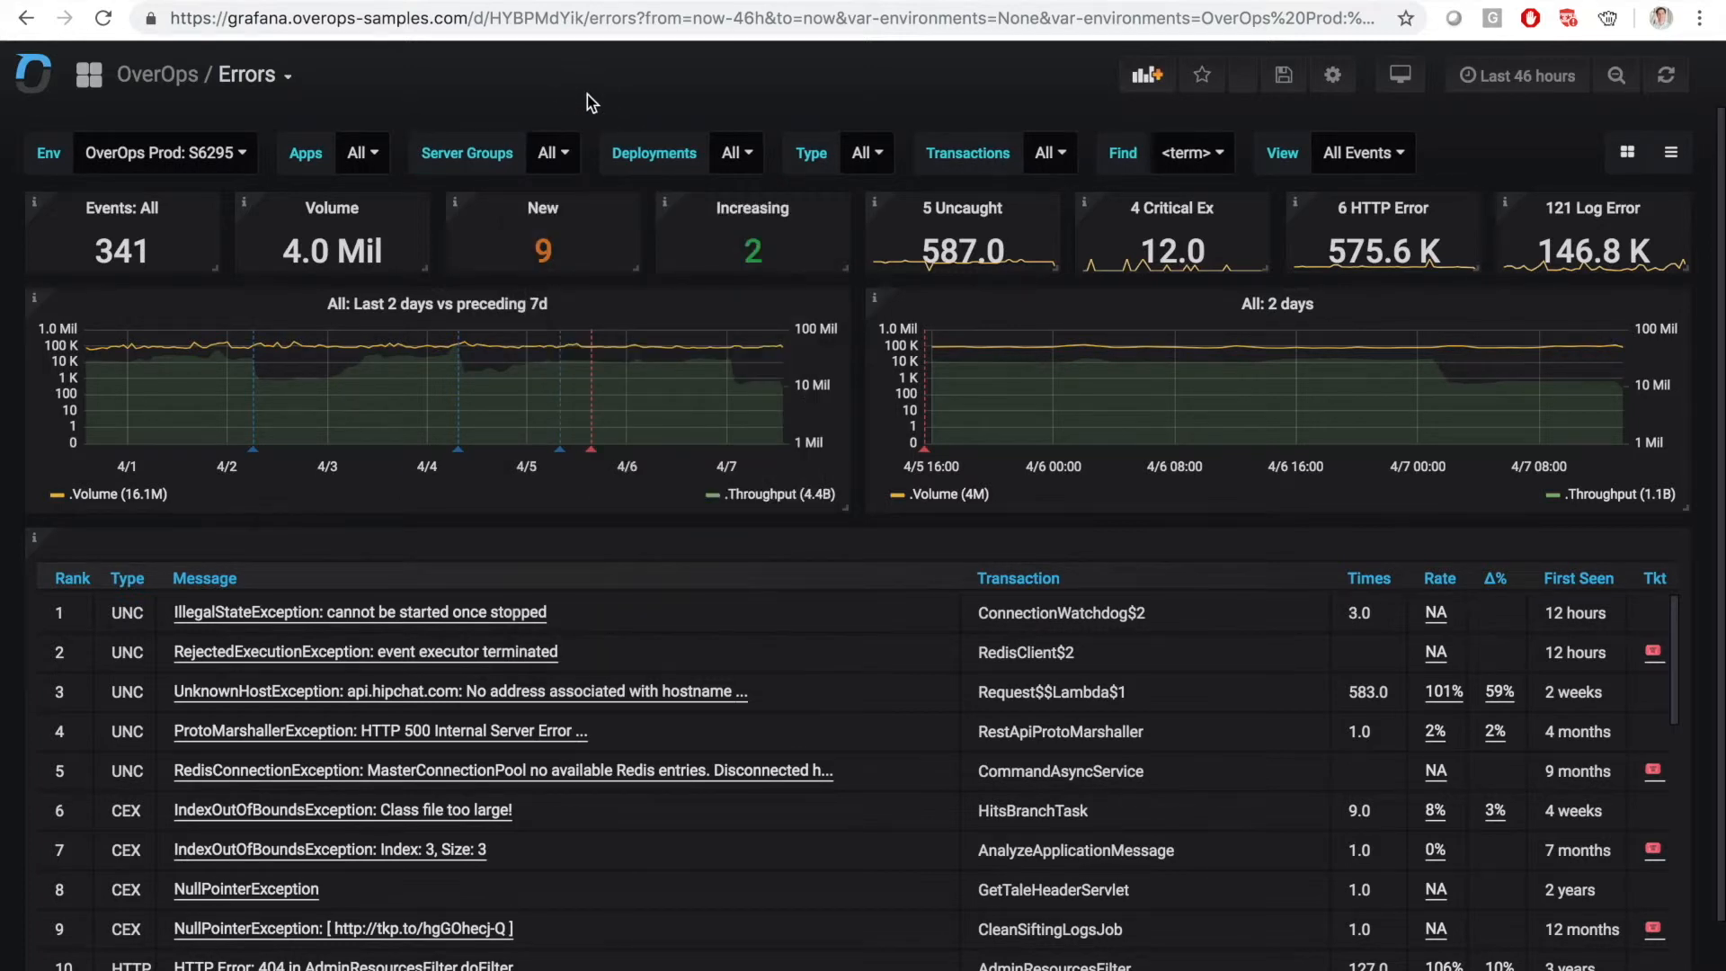
mouse_move(604, 101)
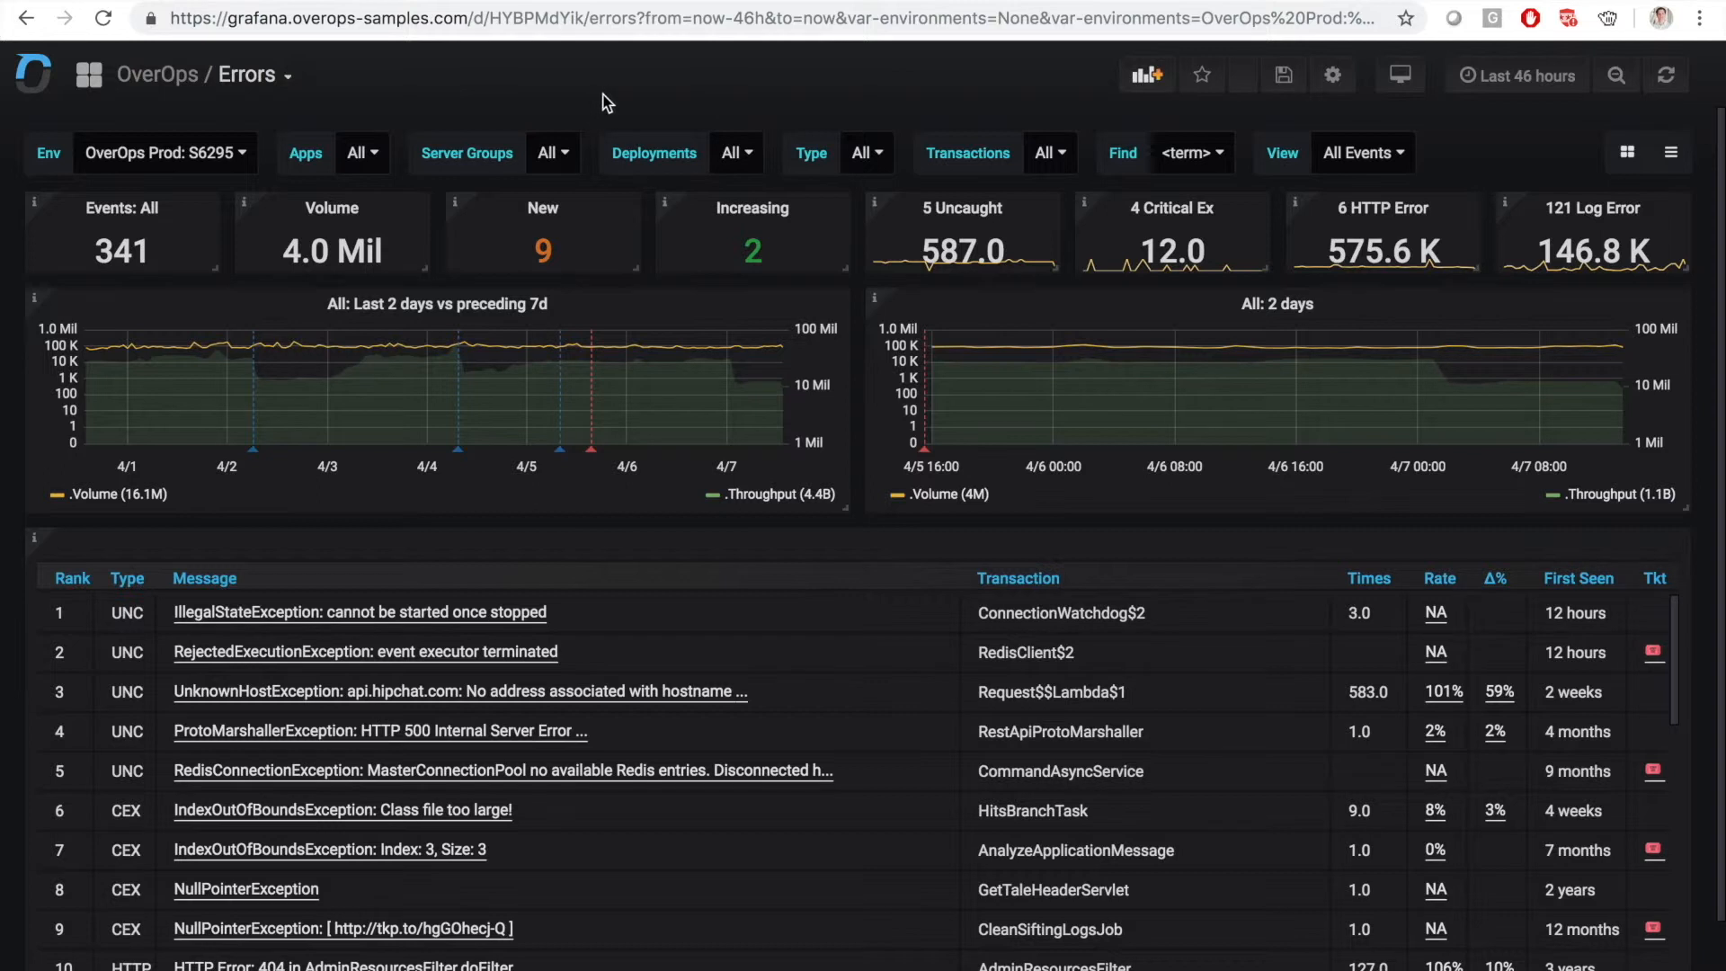
left_click(737, 153)
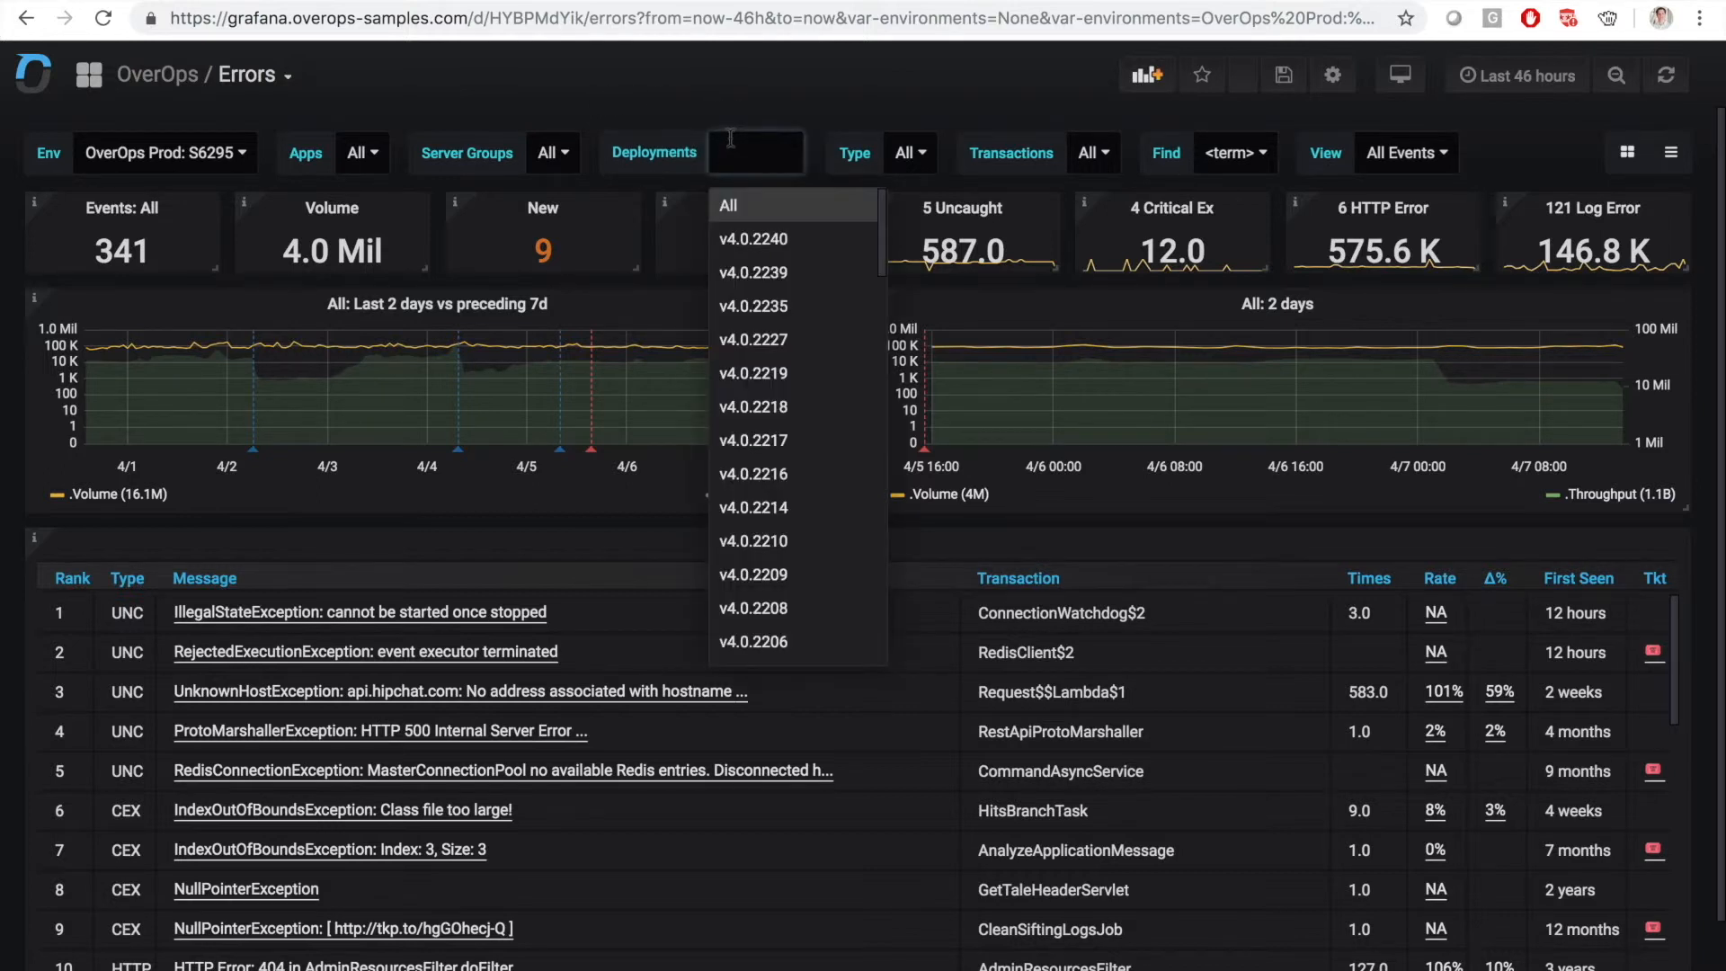
mouse_move(827, 115)
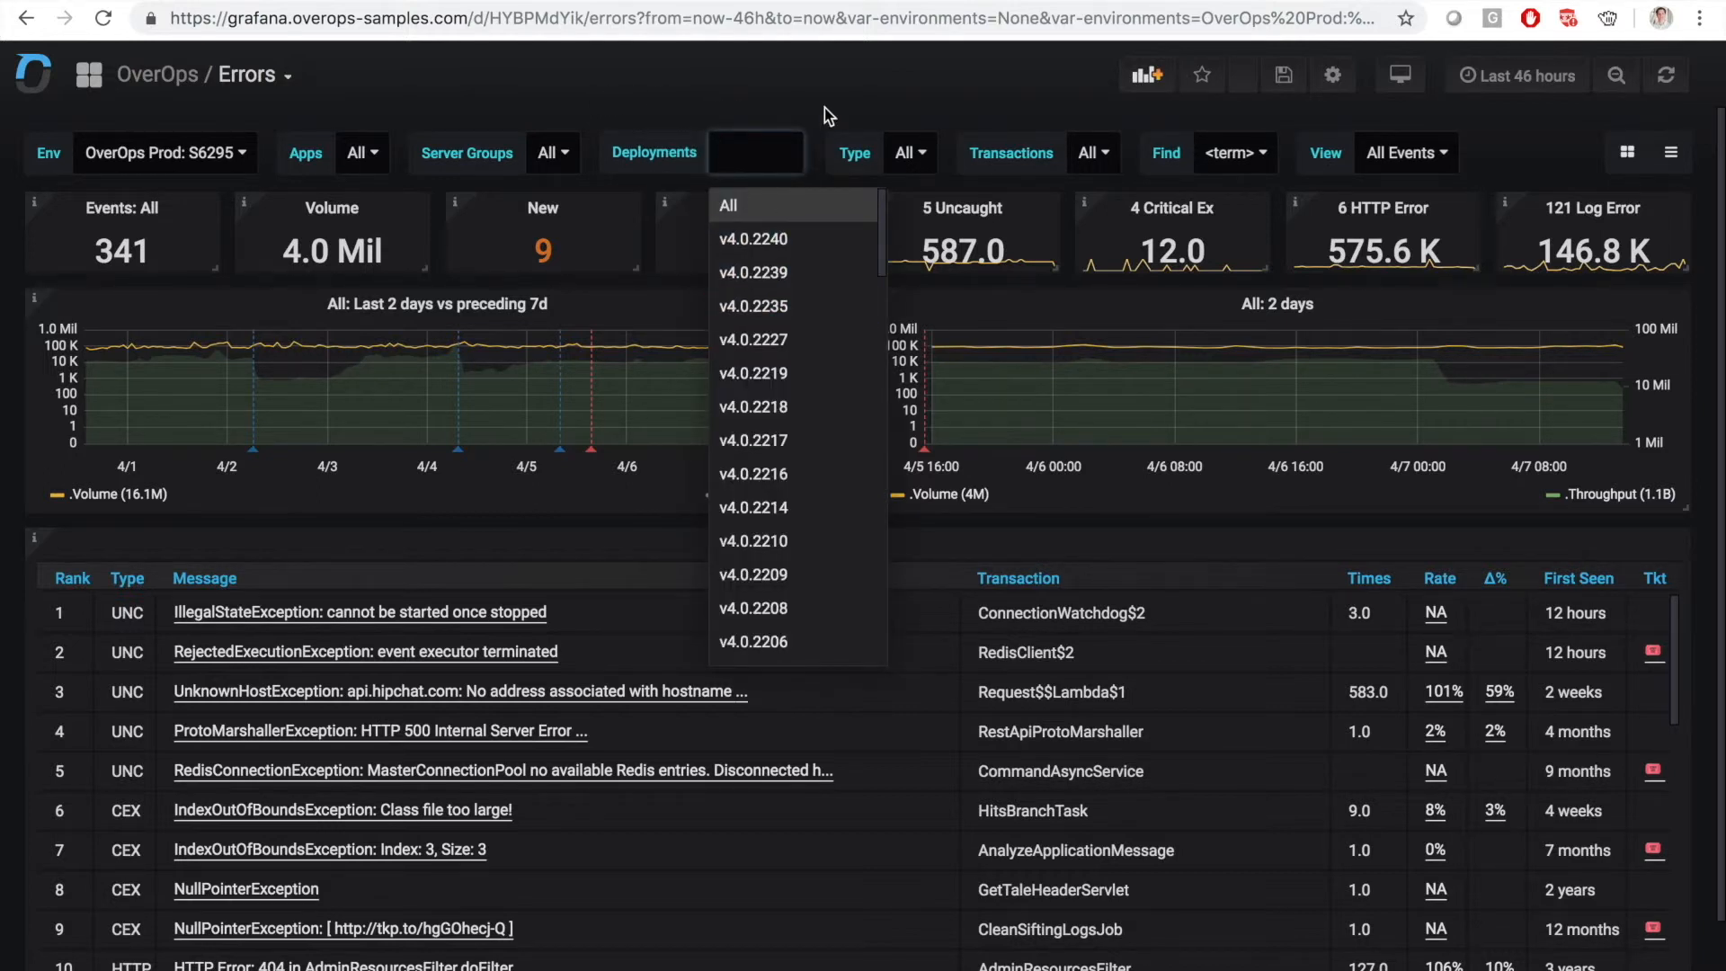
left_click(887, 153)
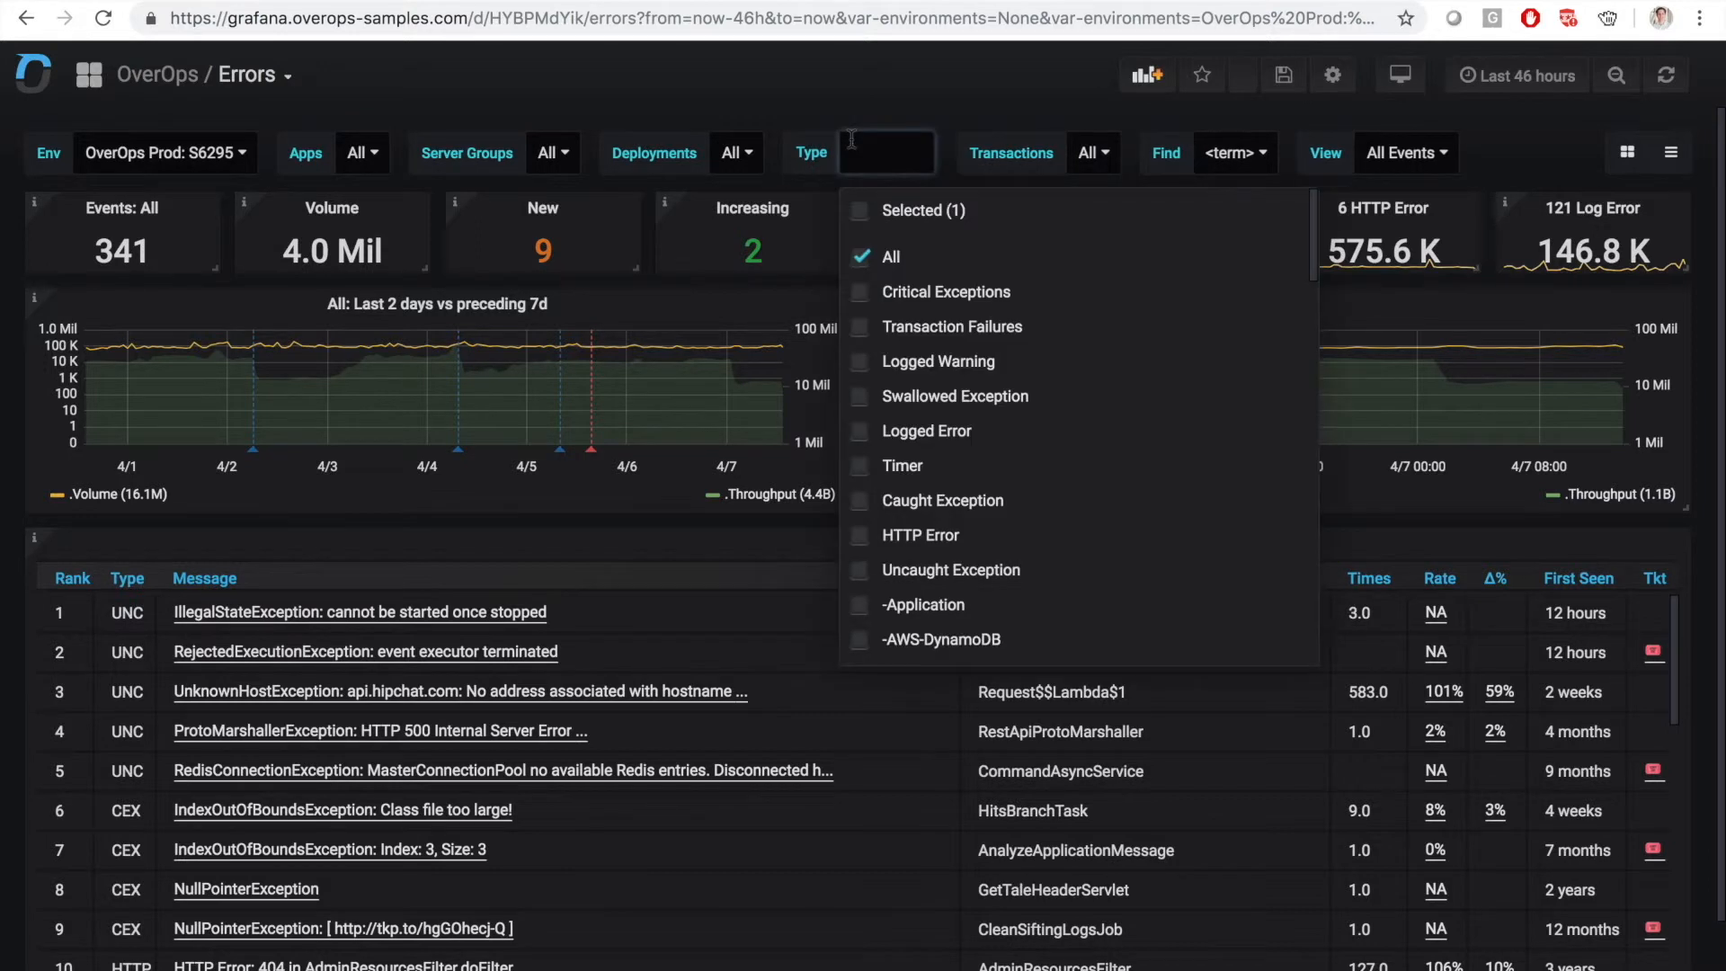
mouse_move(852, 186)
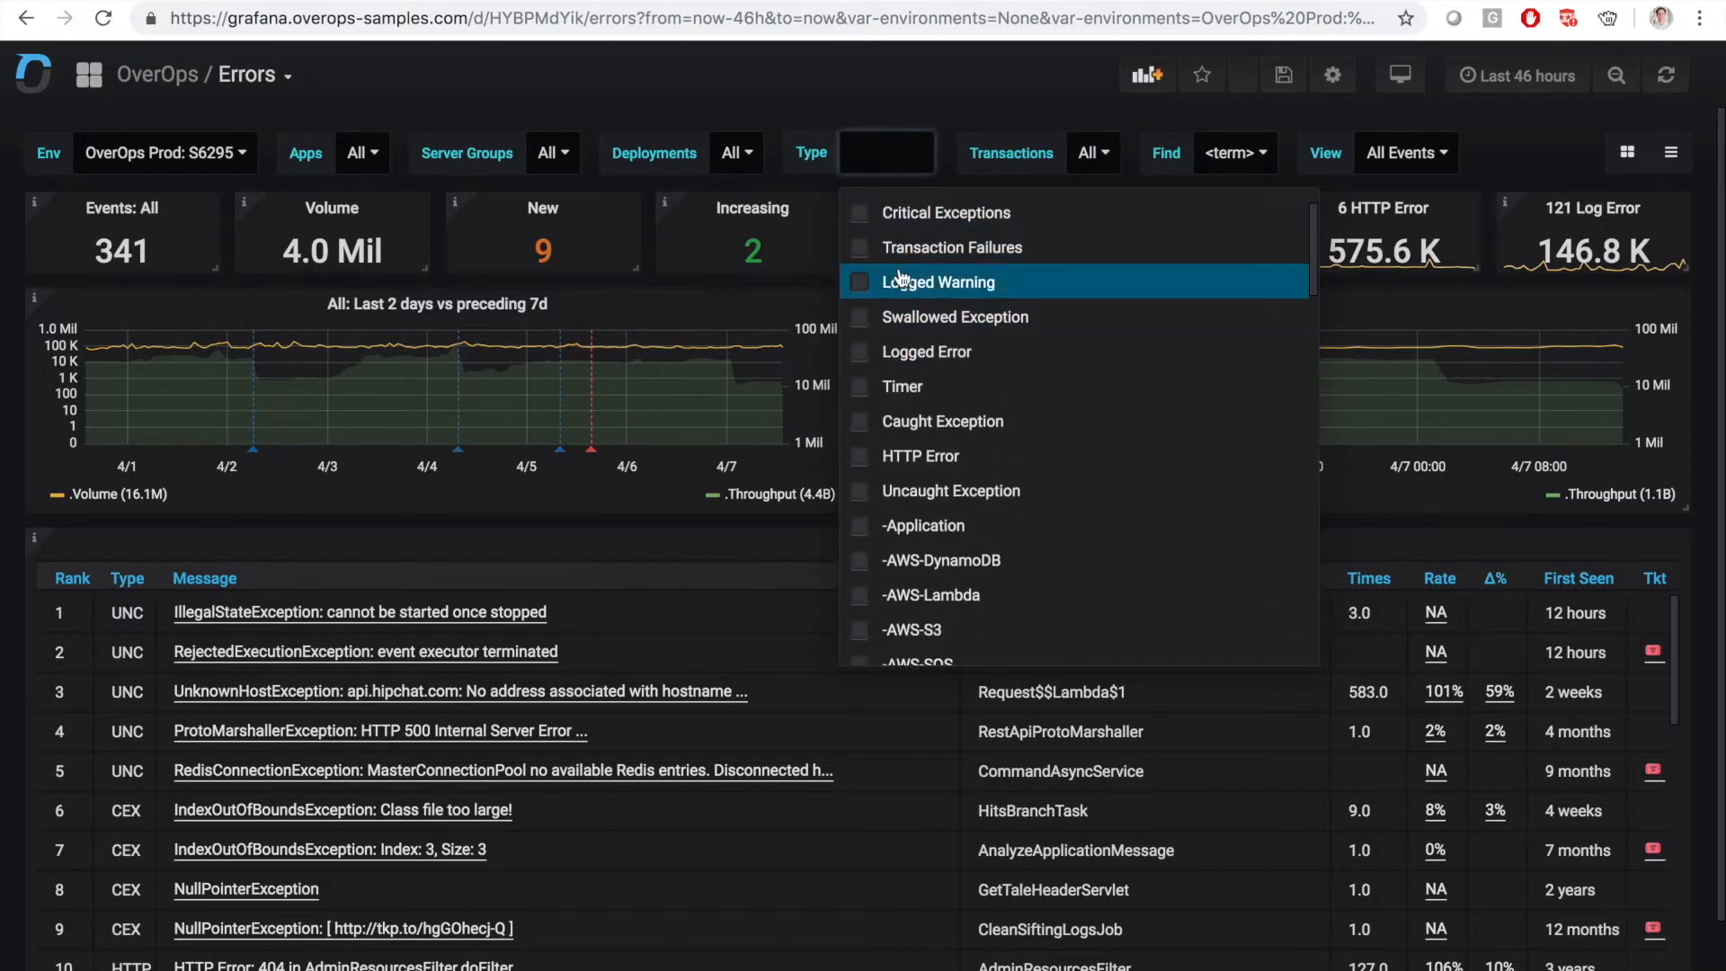
type("db")
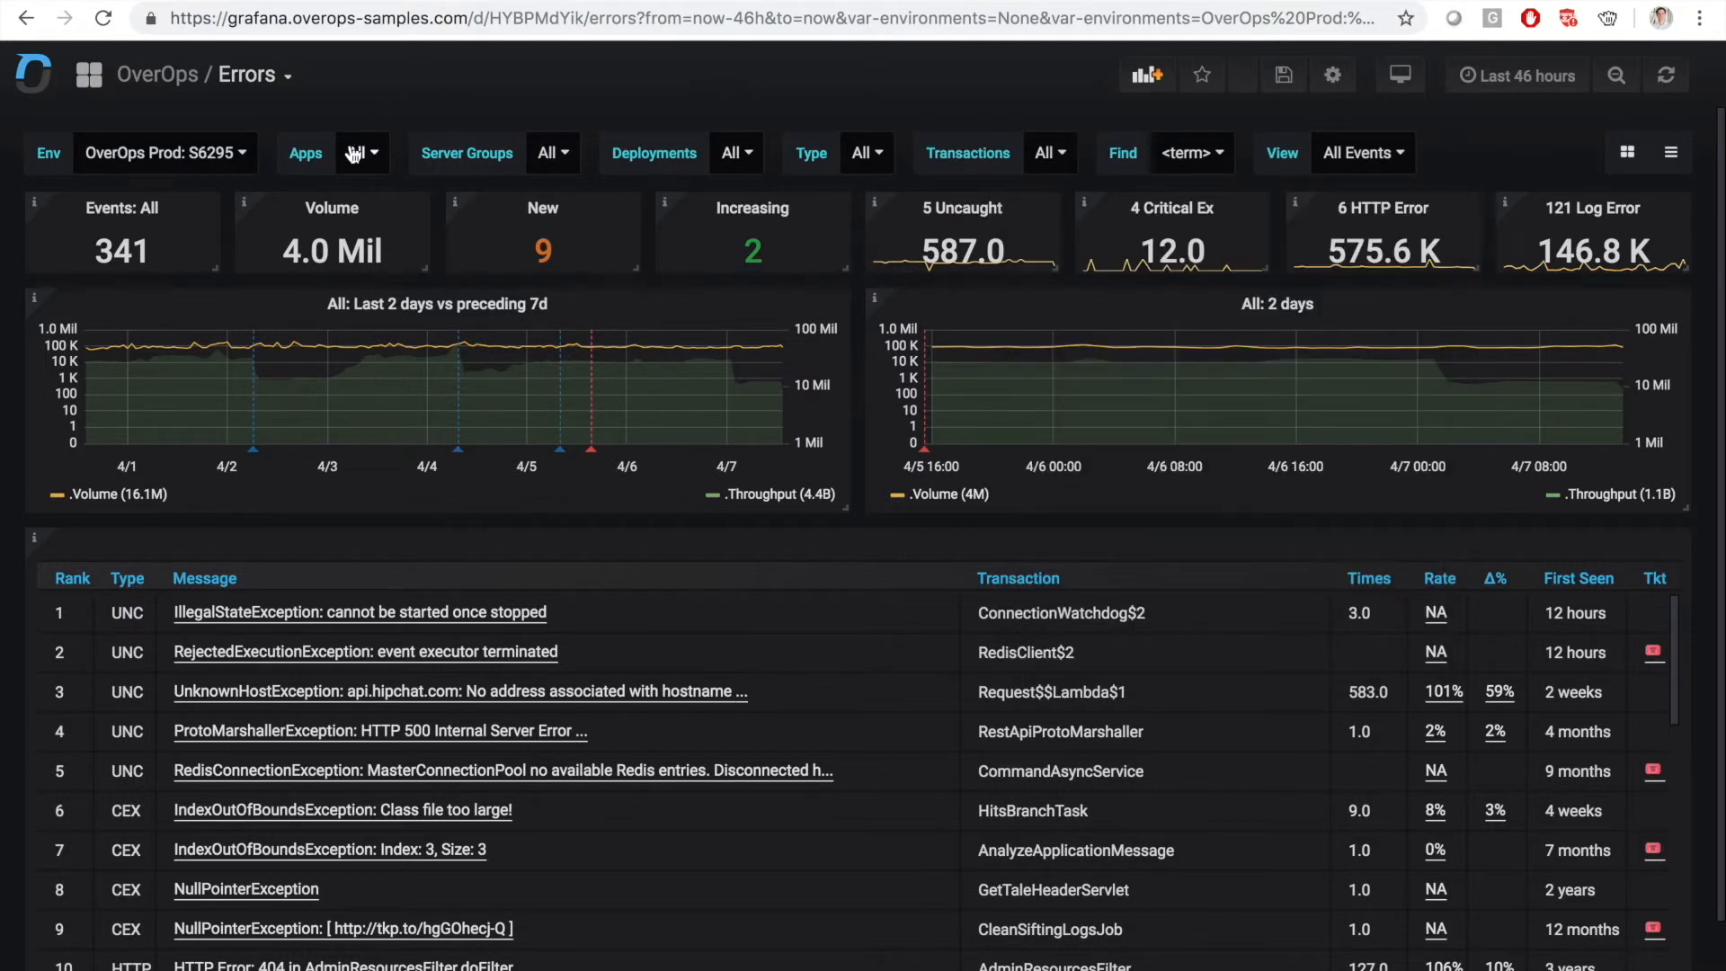
Step: Filter the Errors dashboard to the app application and Servlets transactions only
left_click(360, 153)
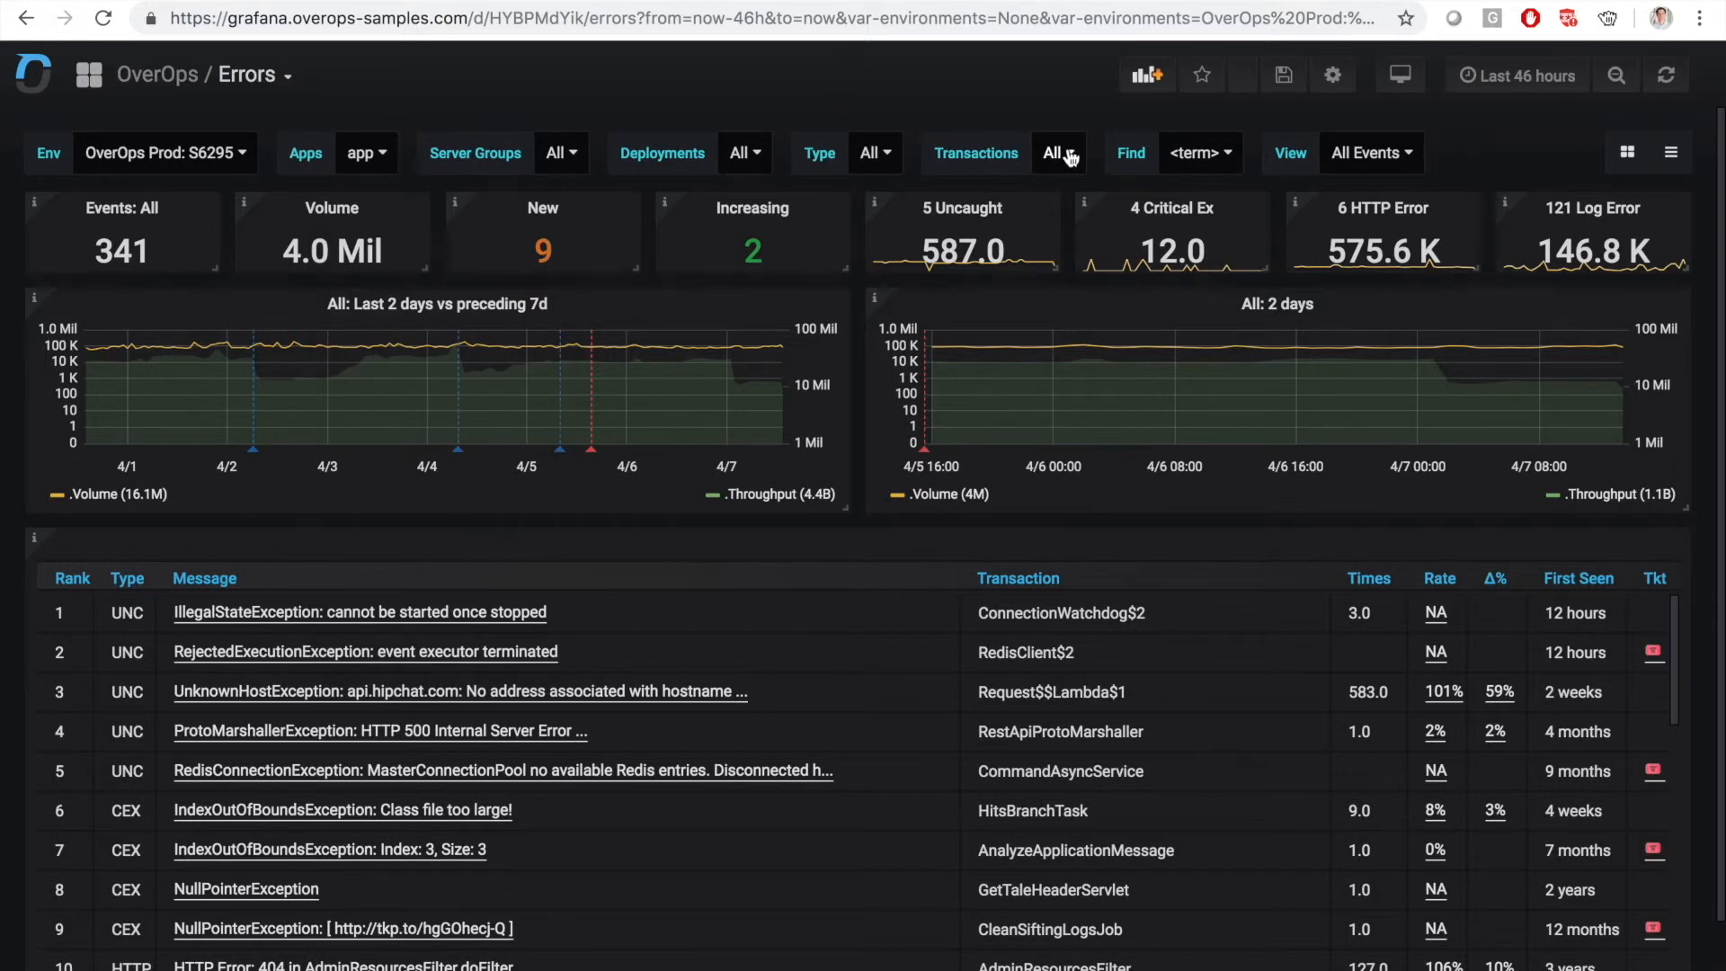
left_click(1058, 151)
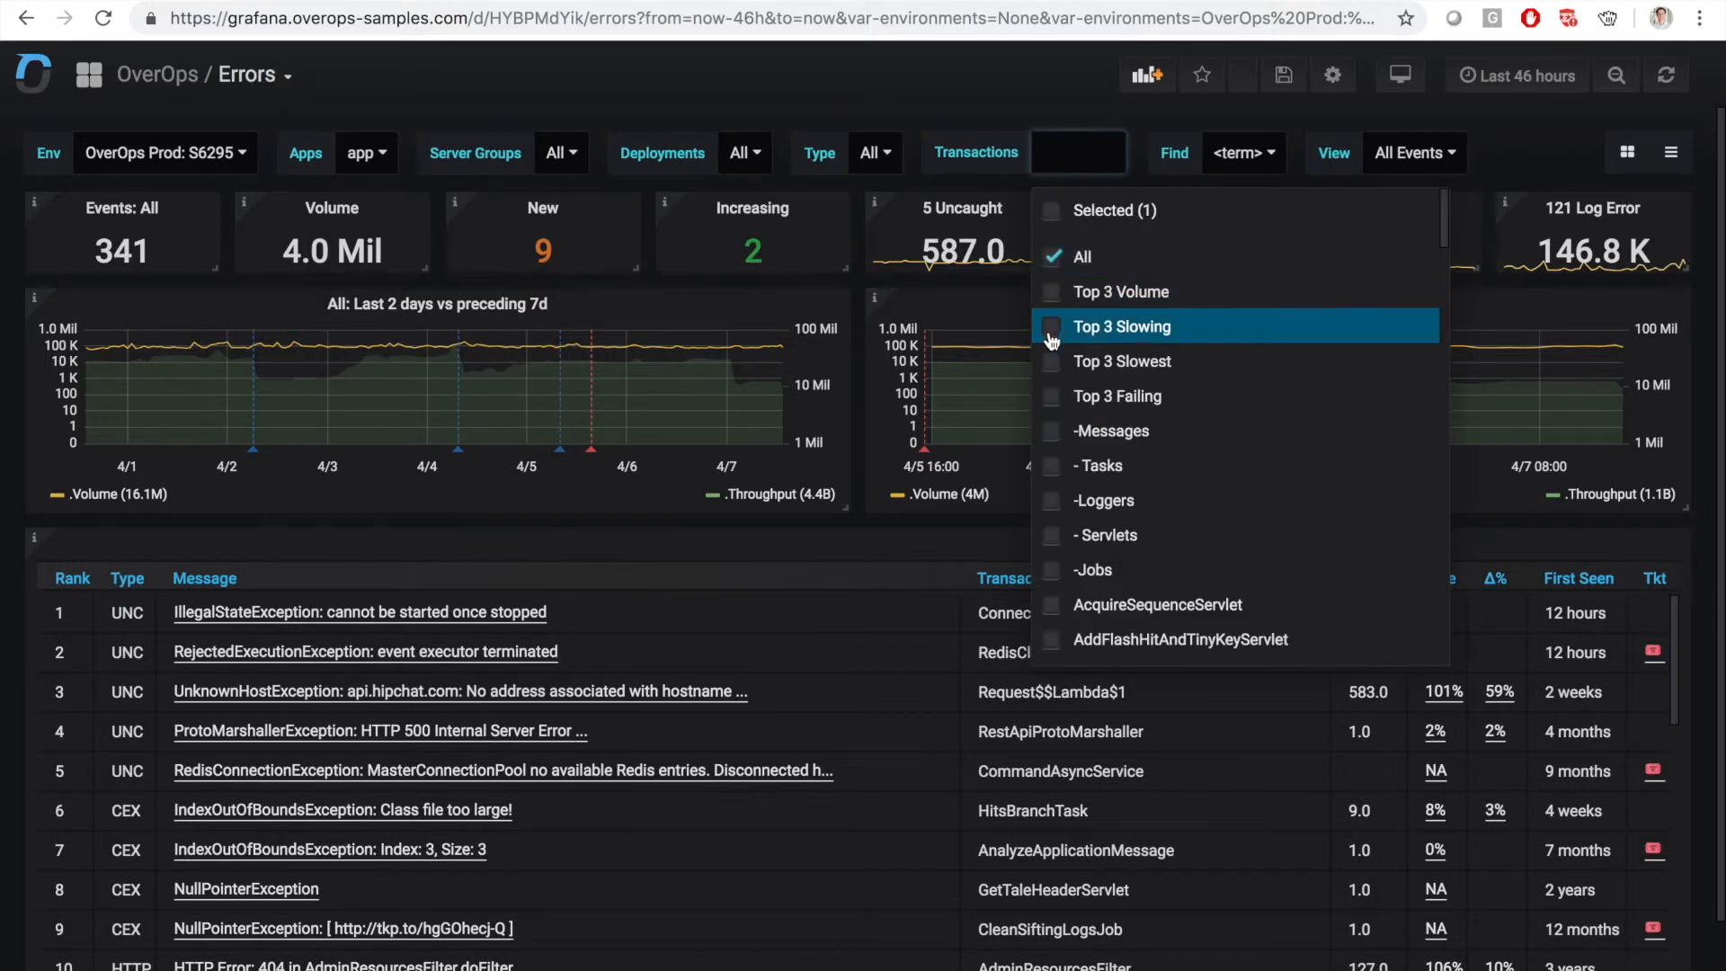
left_click(1050, 536)
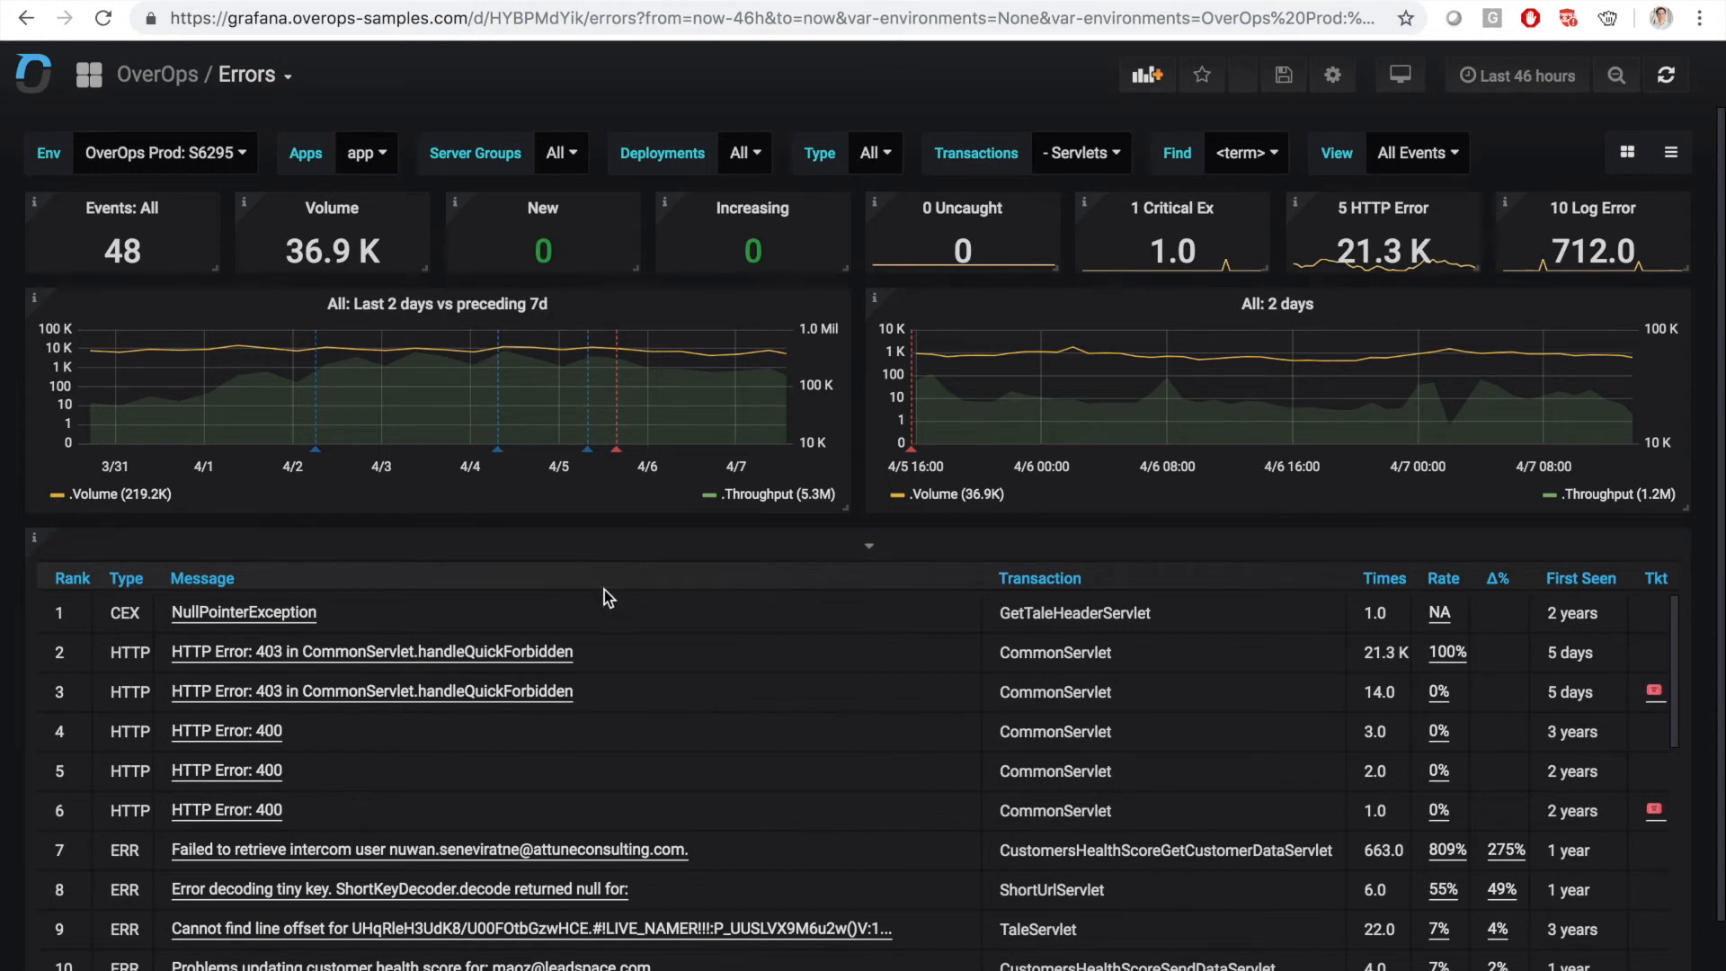
mouse_move(243, 611)
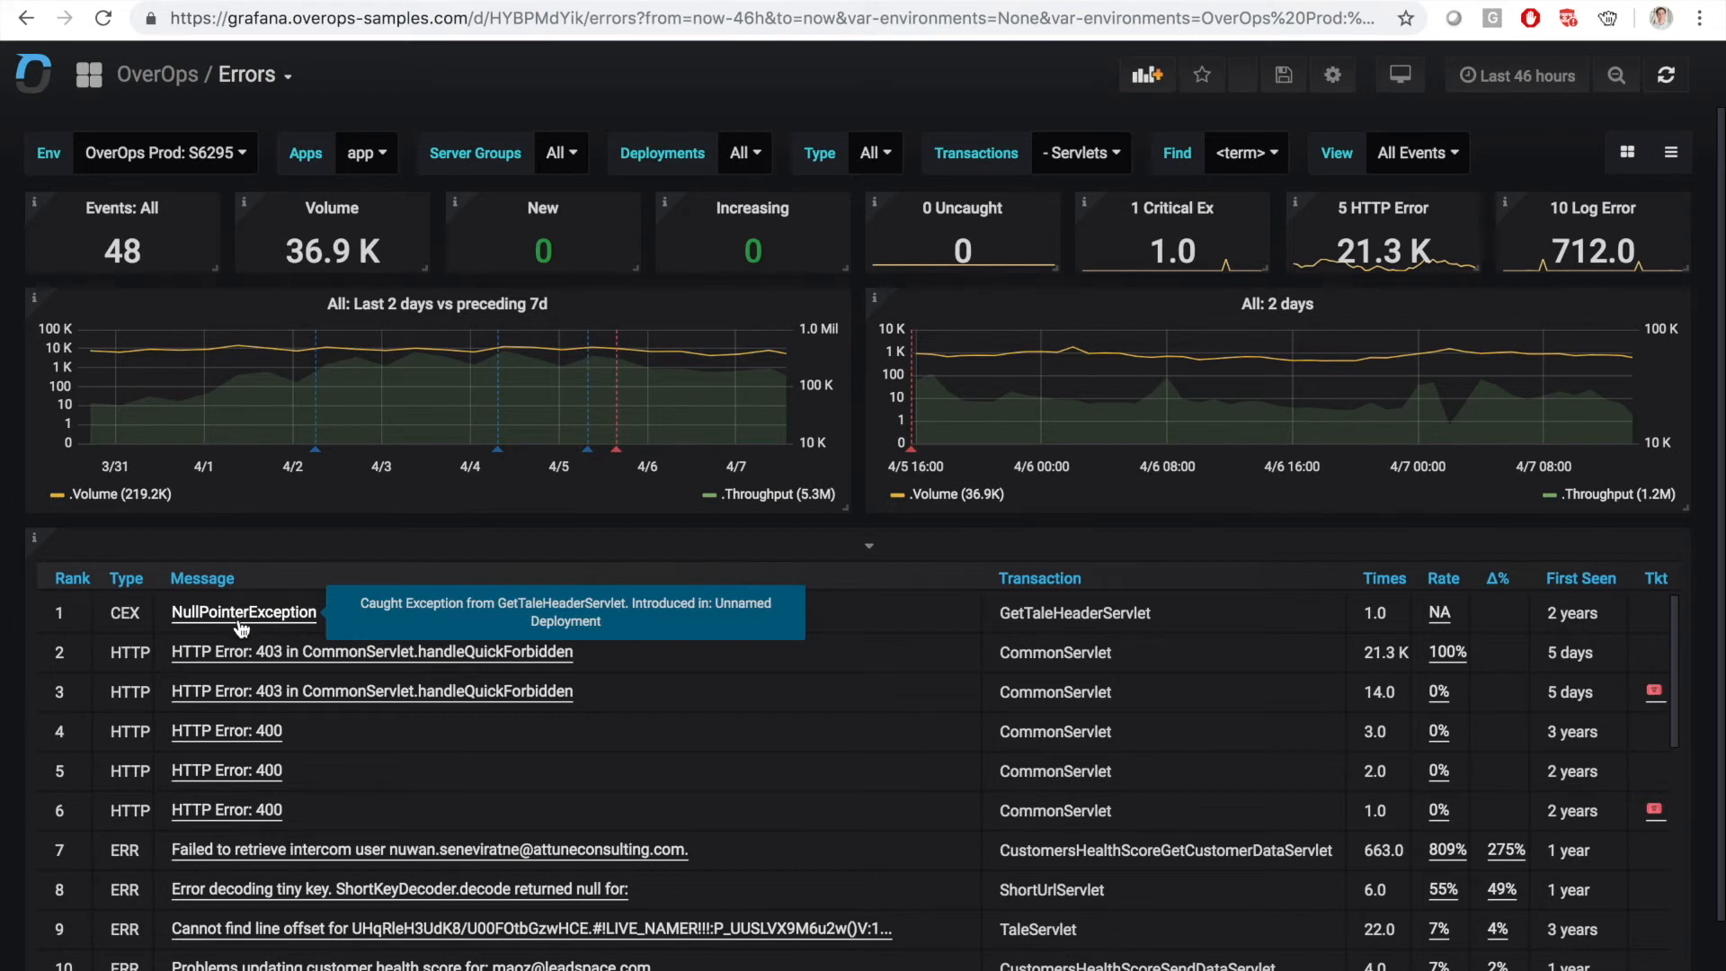
mouse_move(530, 650)
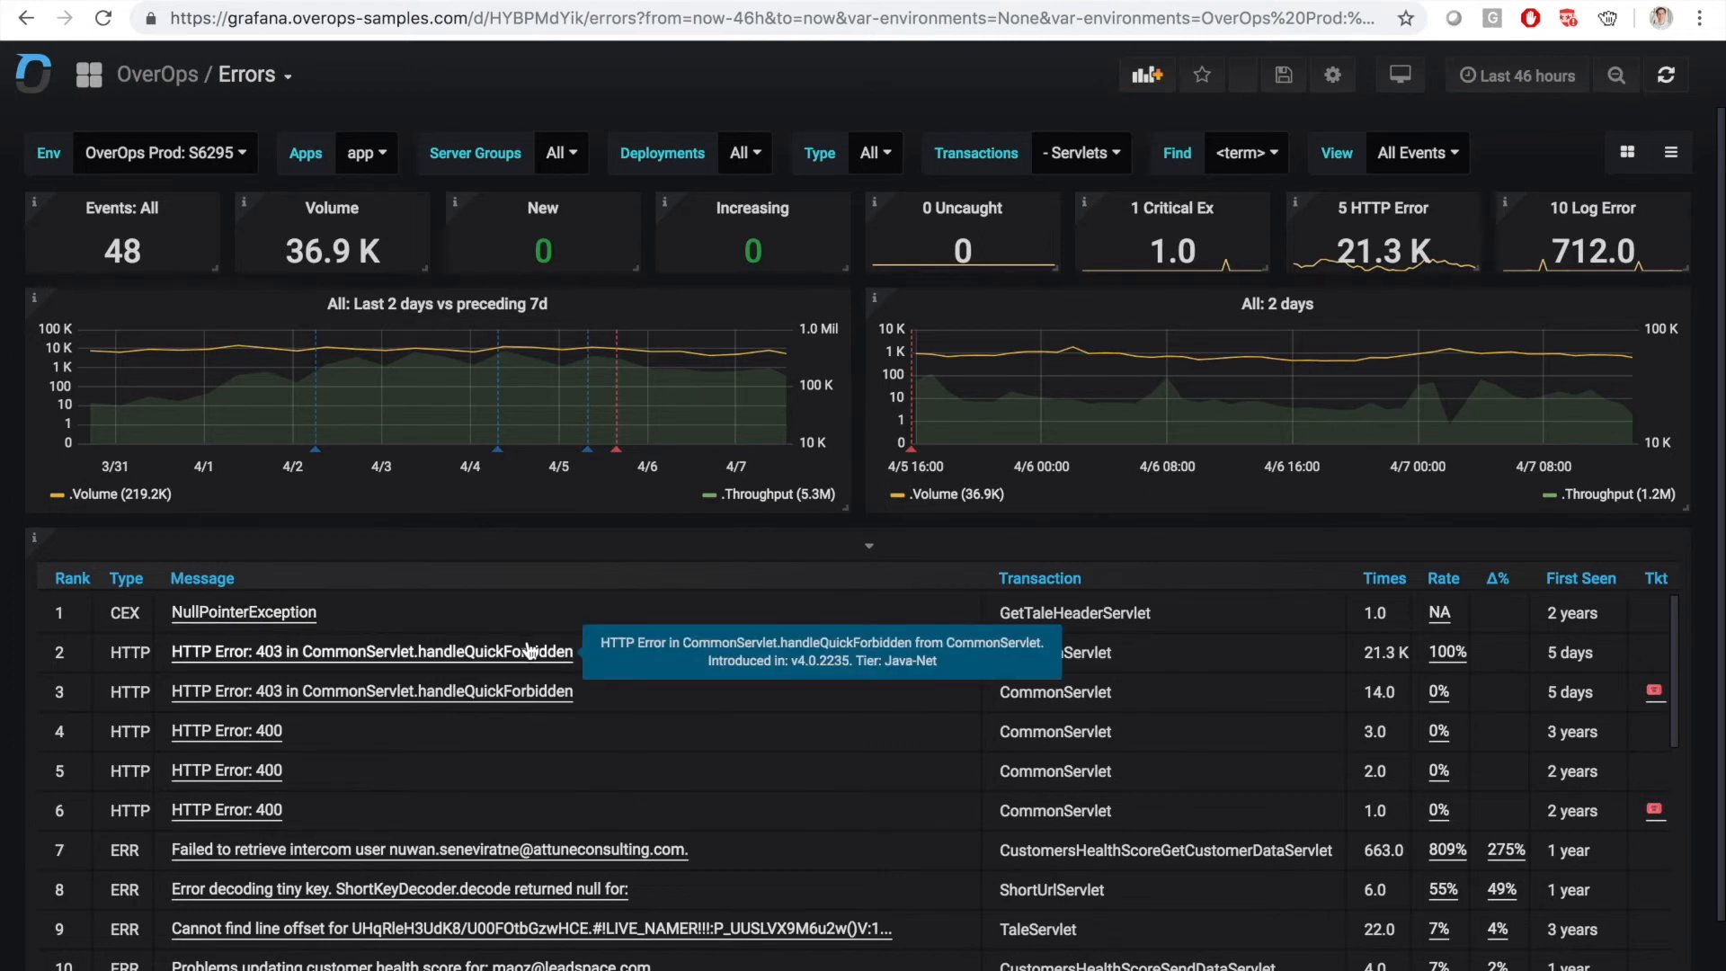